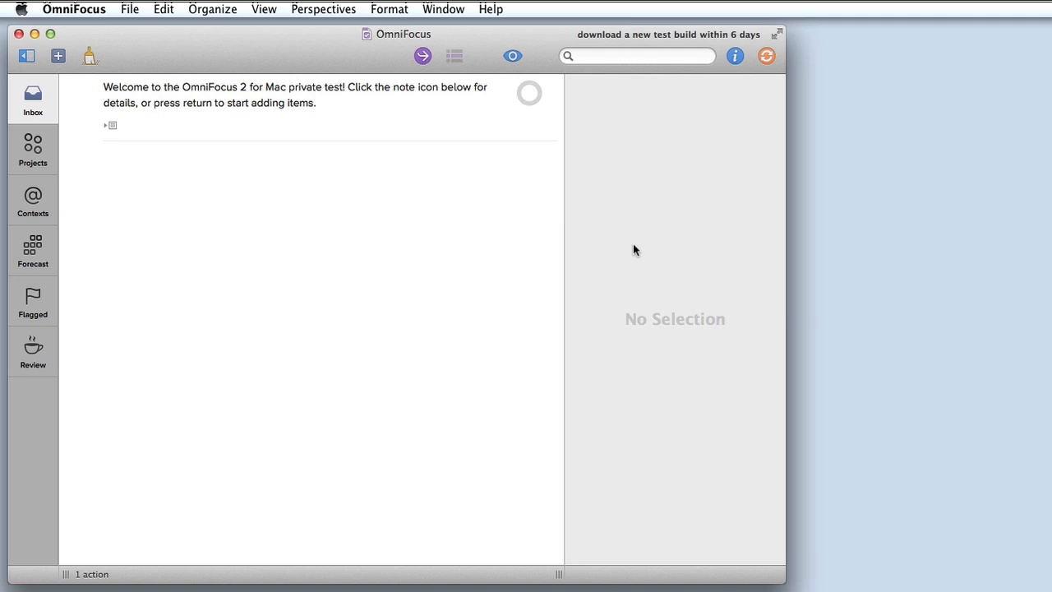
pyautogui.moveTo(138, 217)
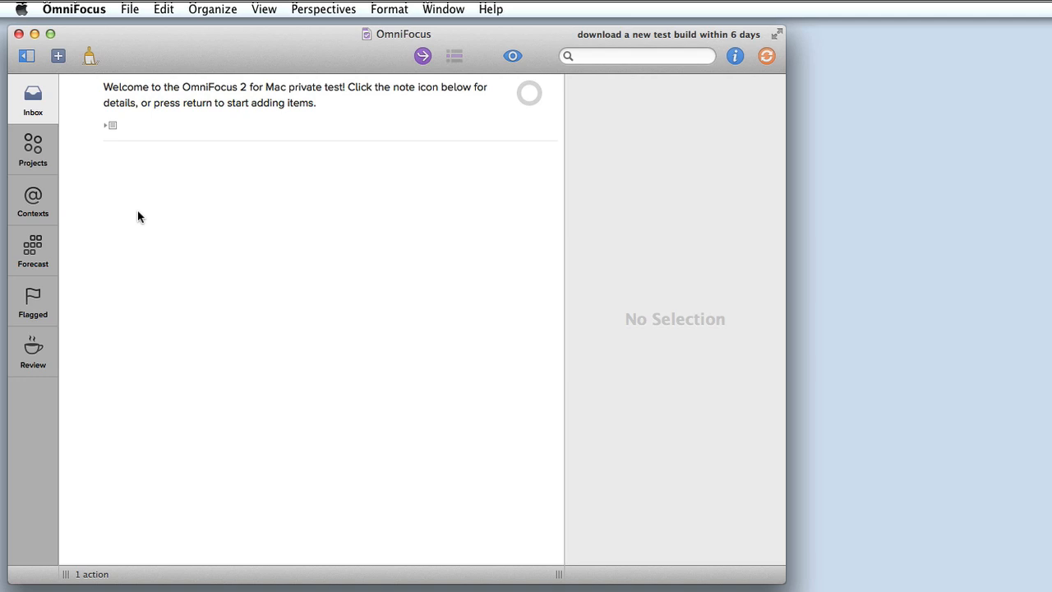
pyautogui.moveTo(281, 321)
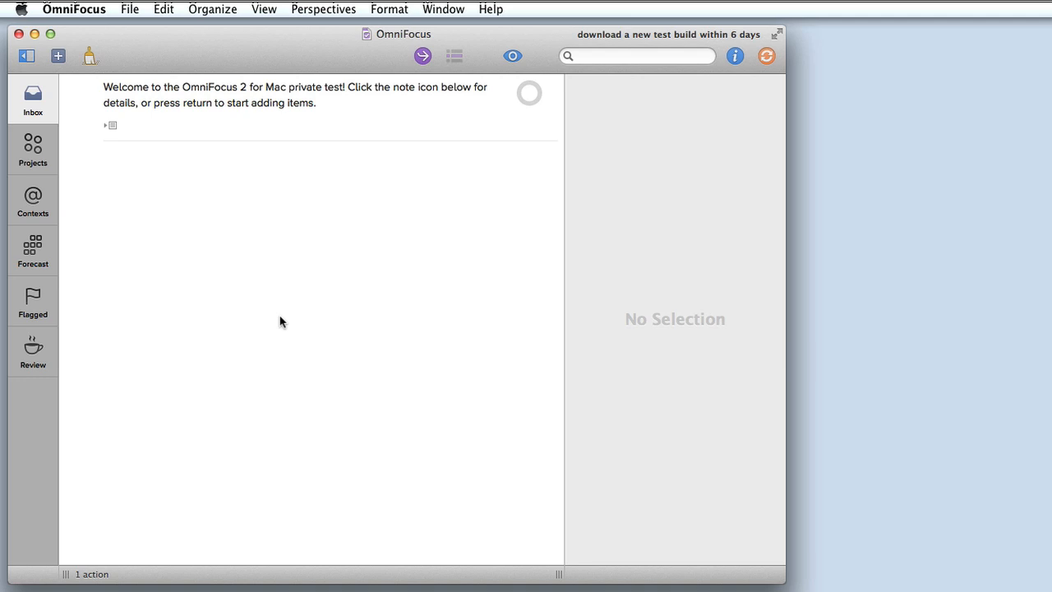
pyautogui.moveTo(401, 293)
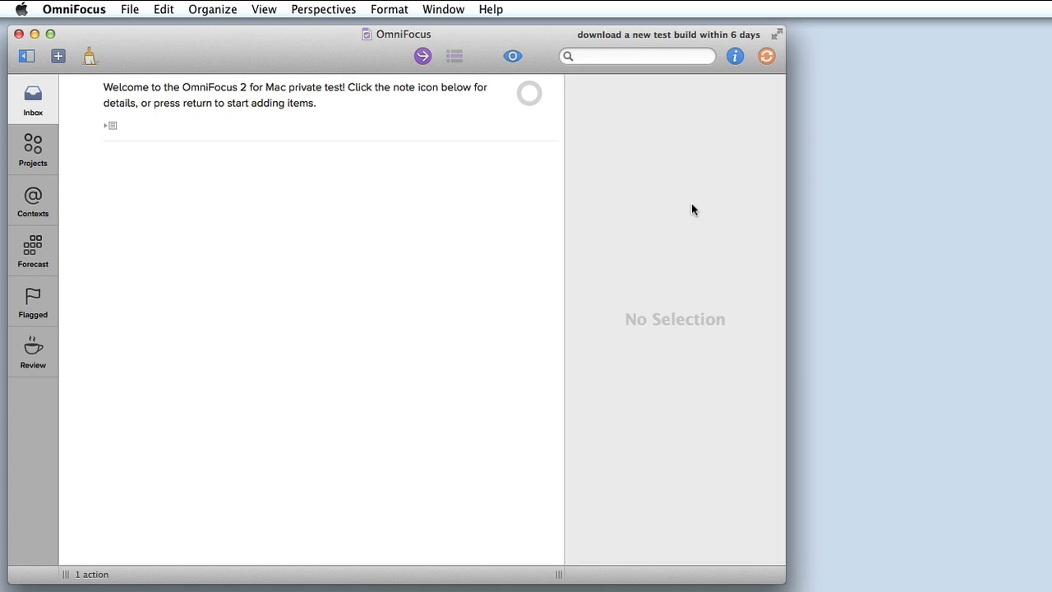
pyautogui.moveTo(452, 337)
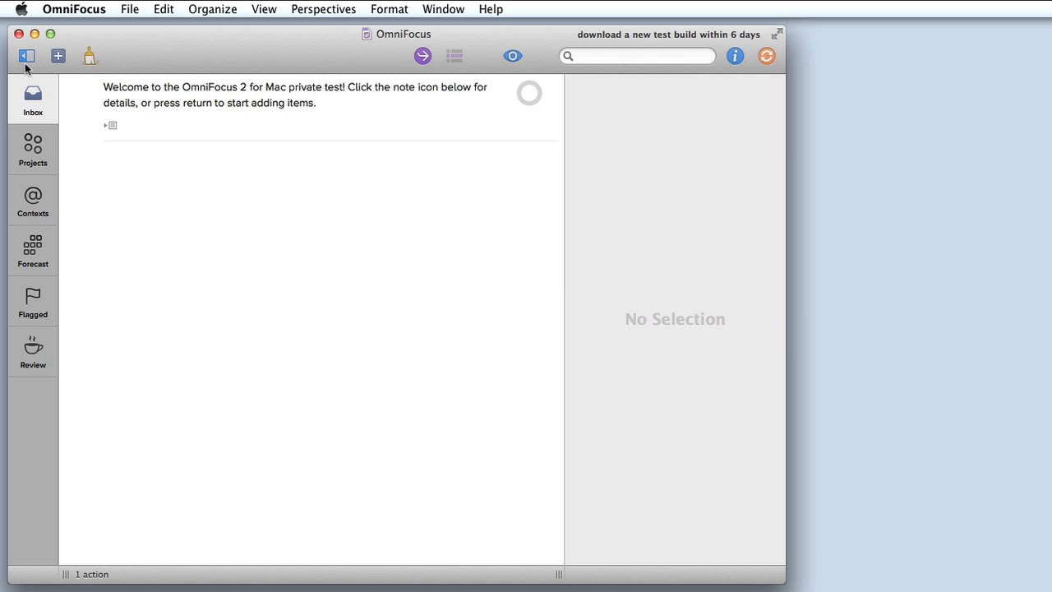
# Step: Hide the sidebar of perspectives and then restore the full window layout
pyautogui.click(26, 56)
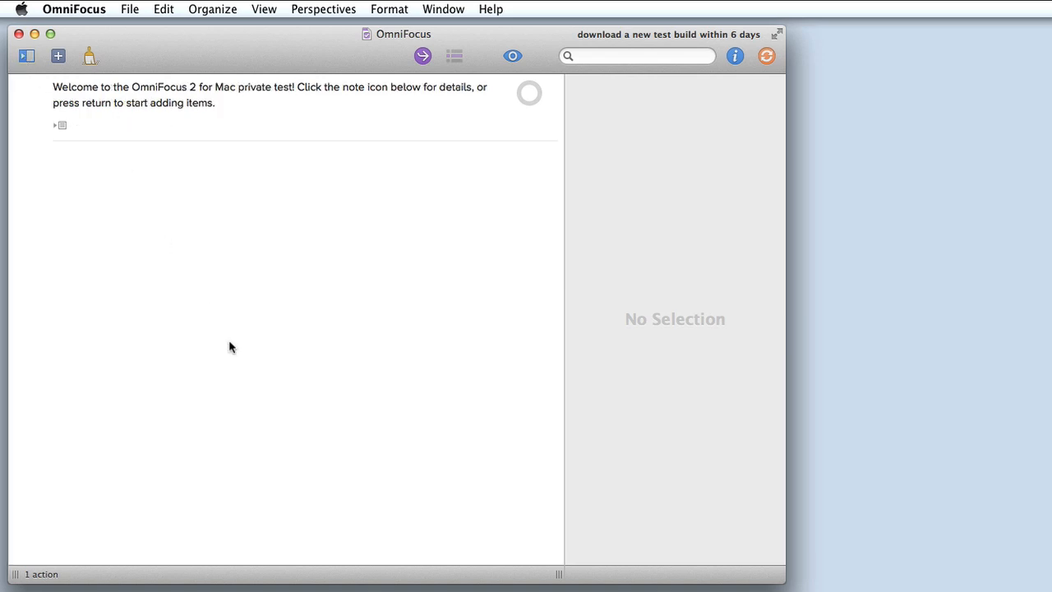
pyautogui.moveTo(743, 56)
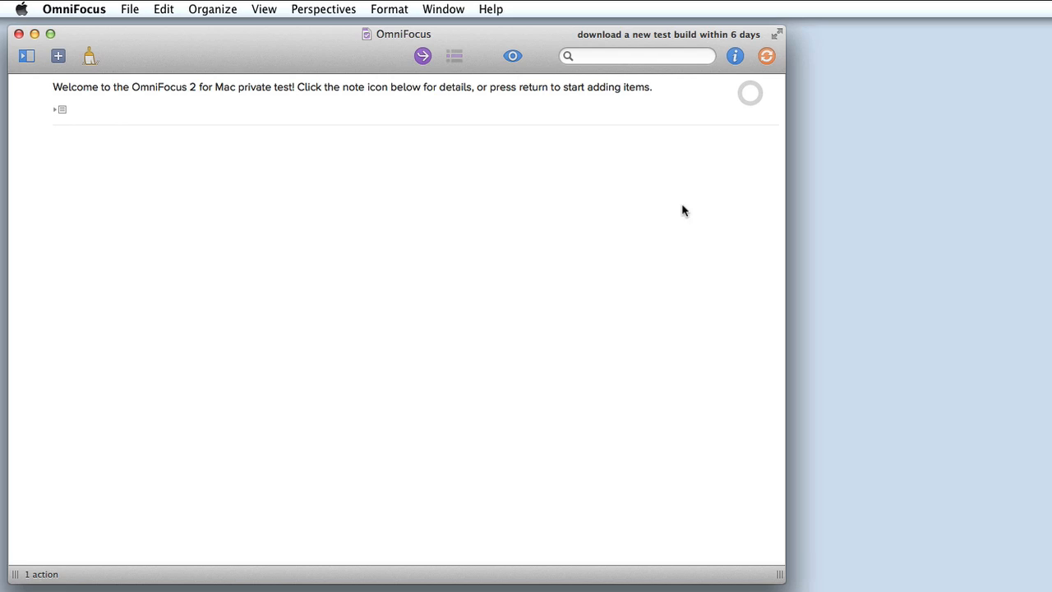
pyautogui.click(26, 59)
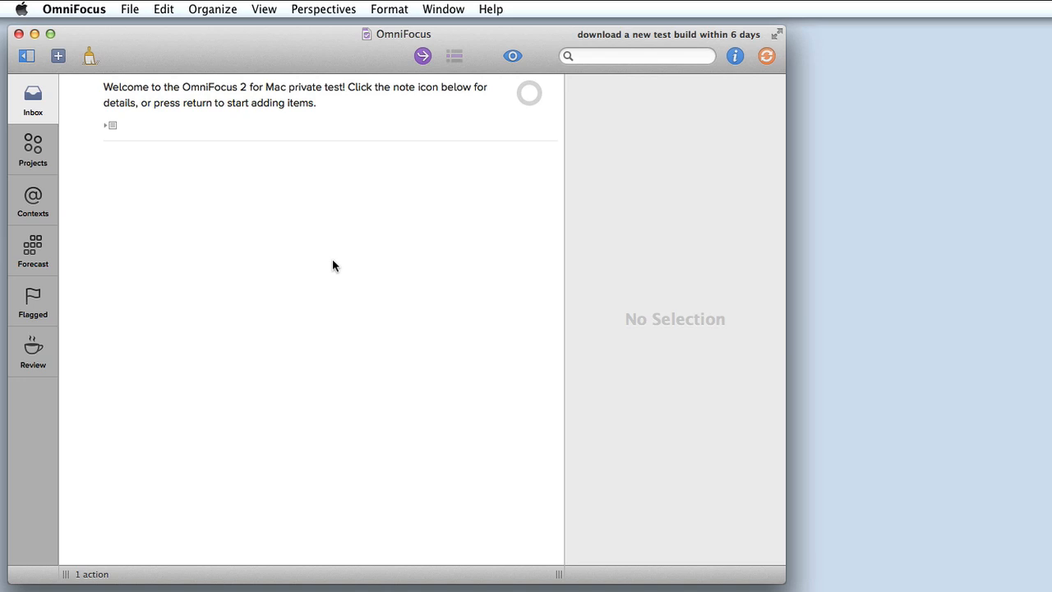
pyautogui.moveTo(92, 14)
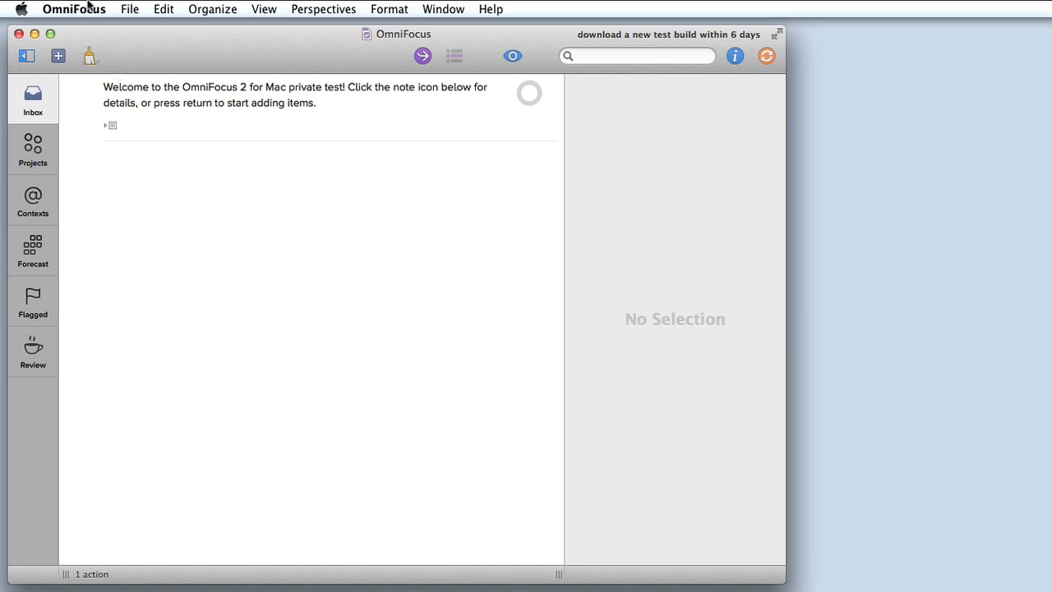
# Step: In Preferences > Synchronization, choose Omni Sync Server with account 'tsdemo' and start syncing
pyautogui.click(74, 10)
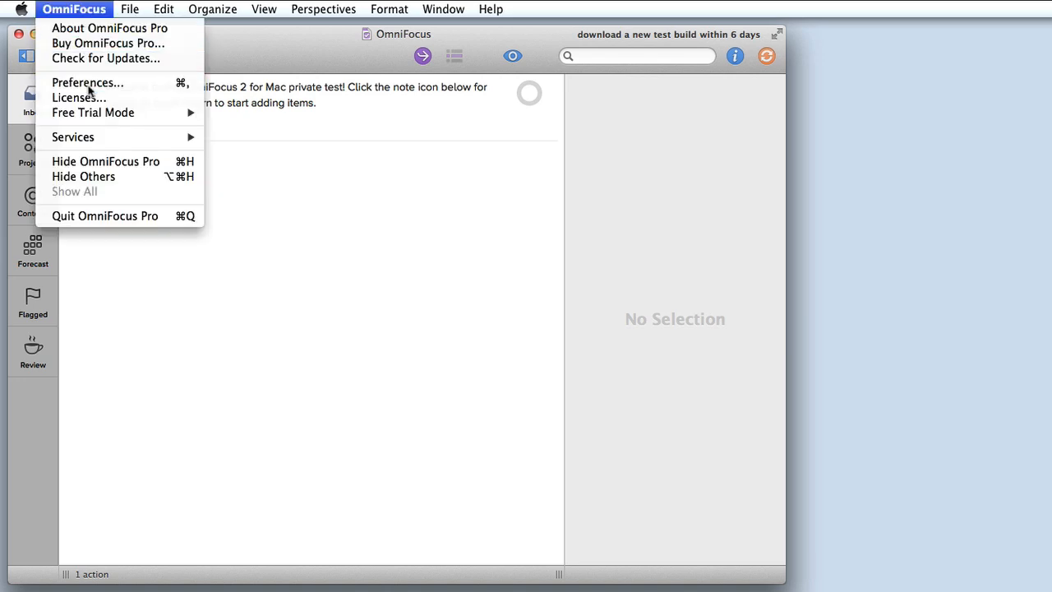
pyautogui.click(89, 82)
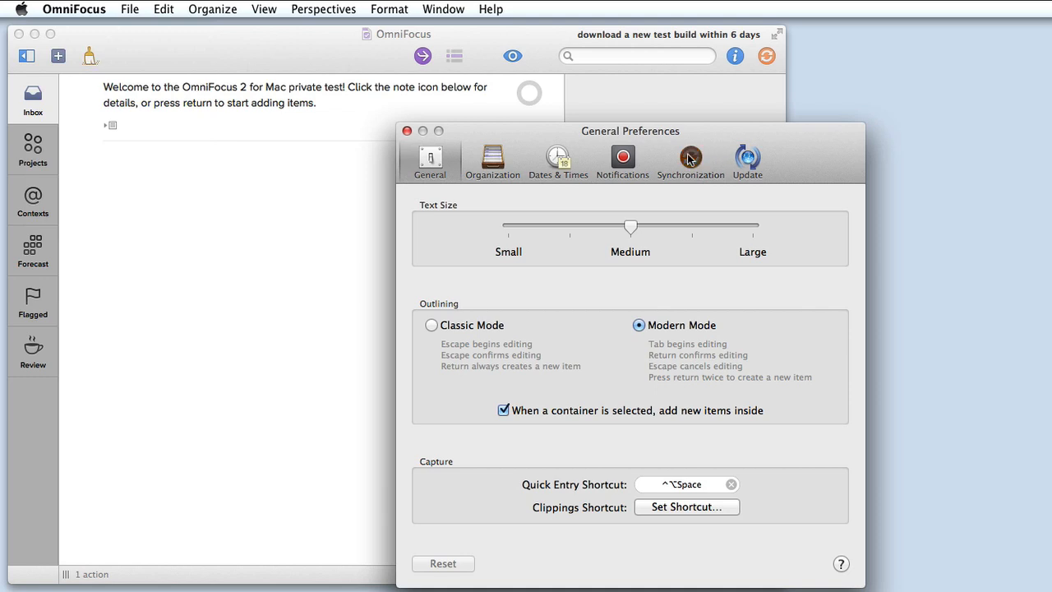
pyautogui.click(691, 156)
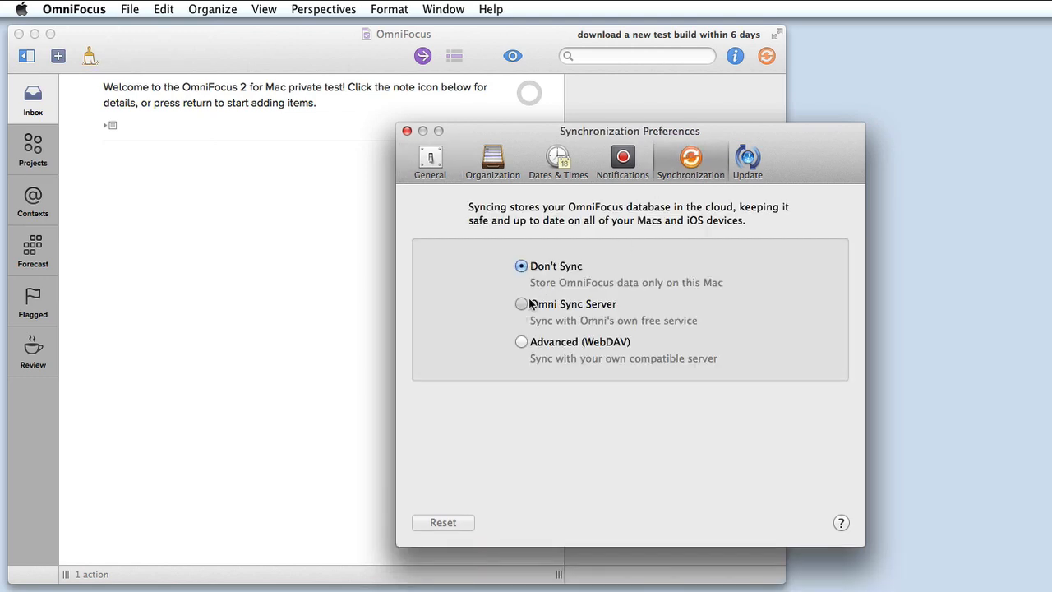
pyautogui.click(521, 304)
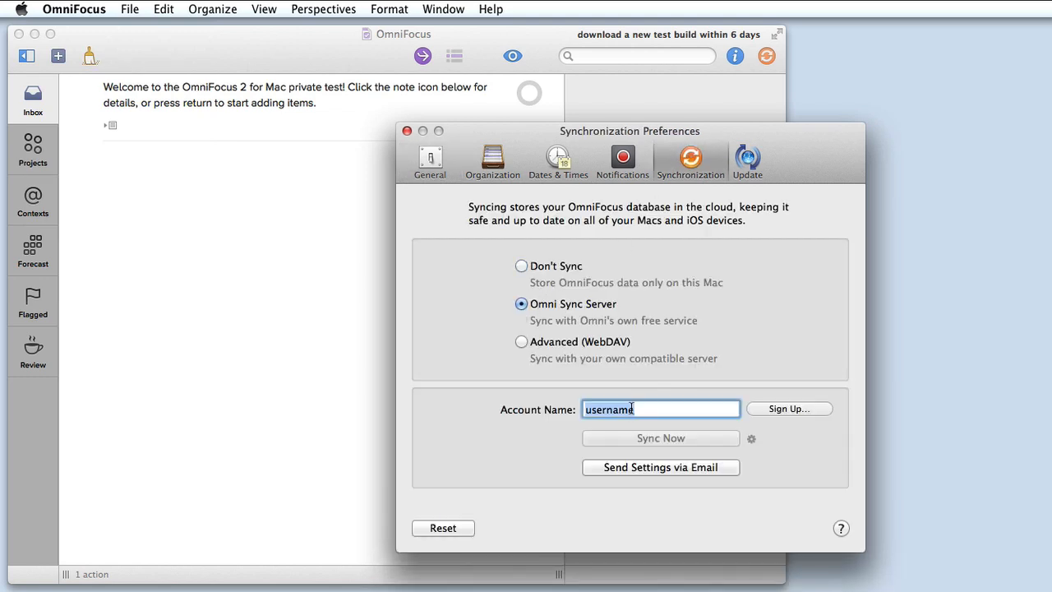
pyautogui.write('tsdemo')
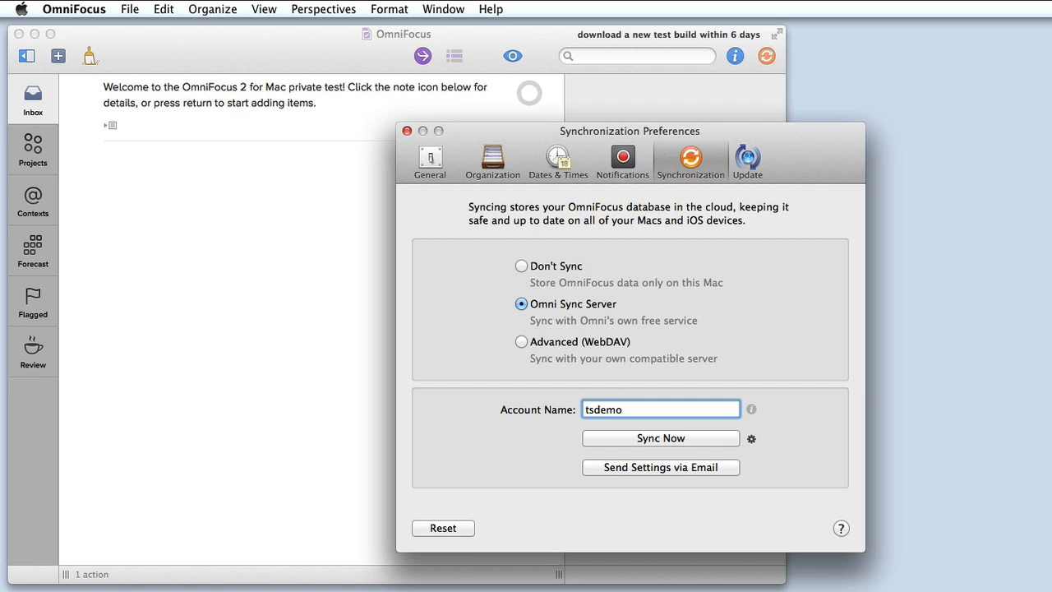
pyautogui.click(661, 438)
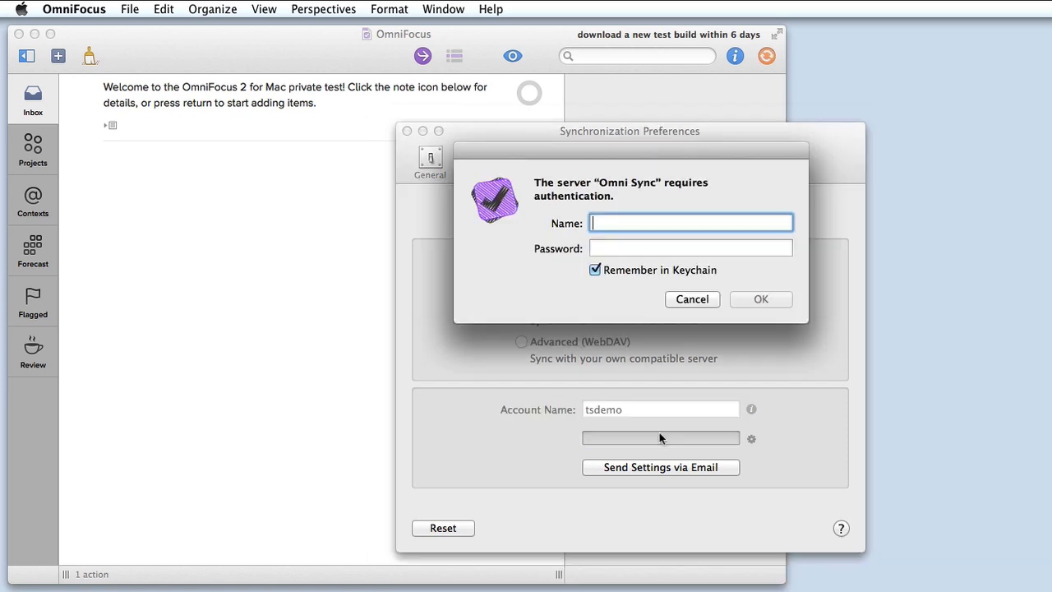
# Step: Log in to the sync server and confirm replacing the local database with the synced one
pyautogui.write('tsdemo')
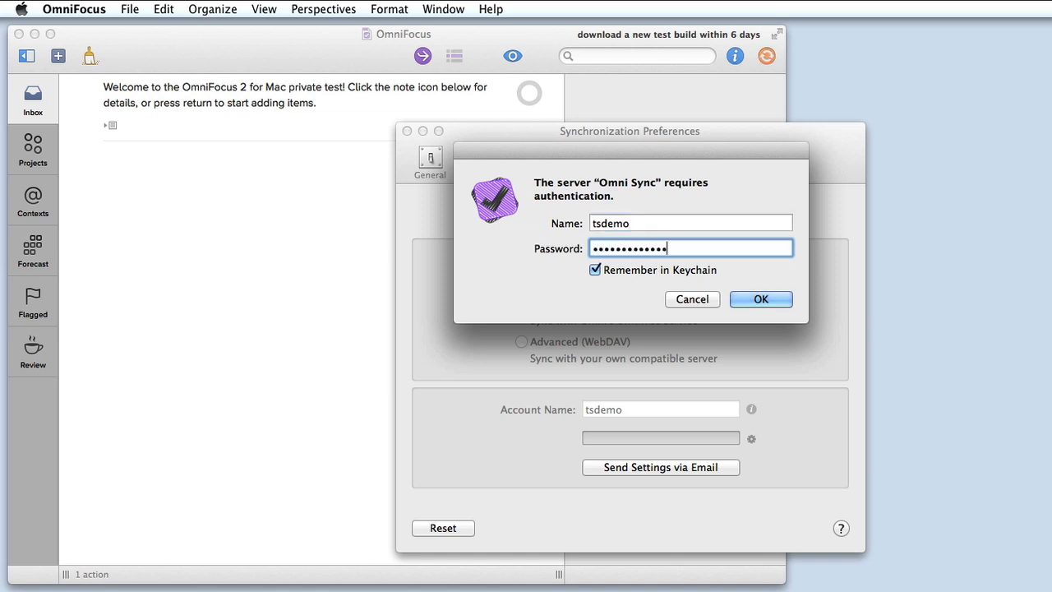
pyautogui.click(760, 299)
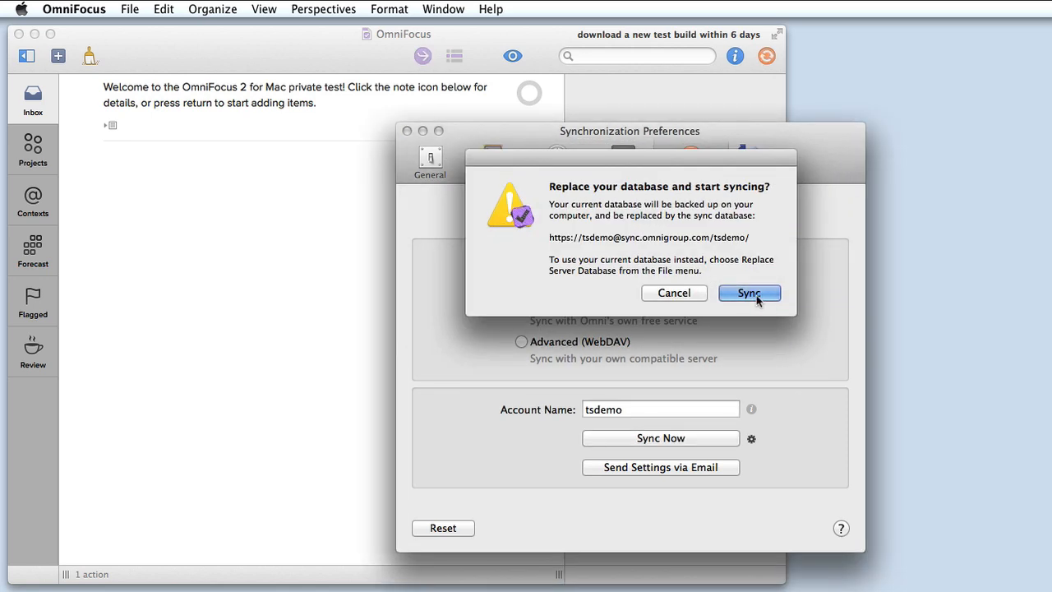
pyautogui.moveTo(724, 258)
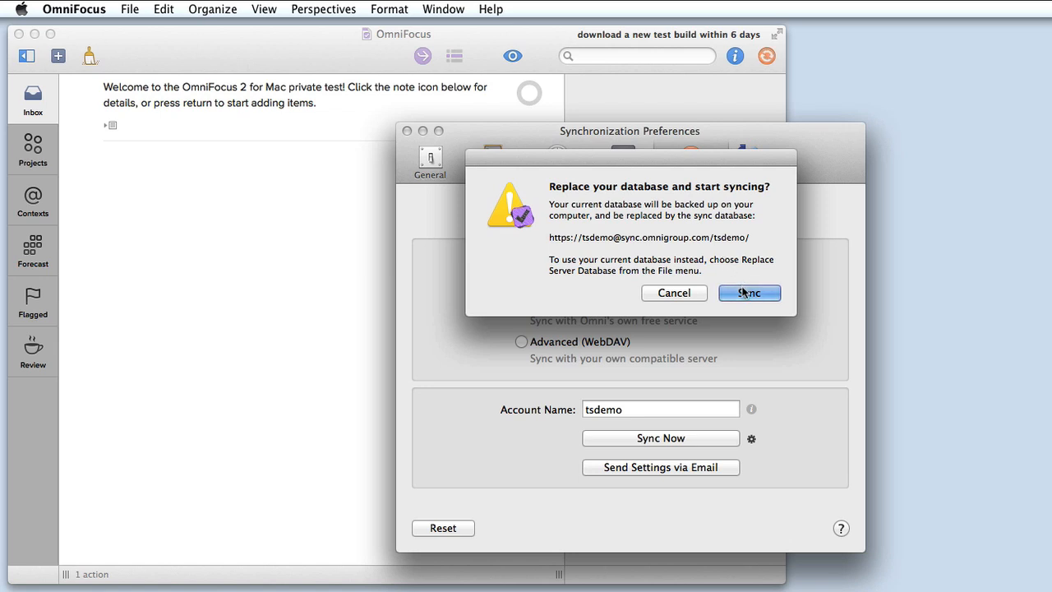
pyautogui.click(750, 293)
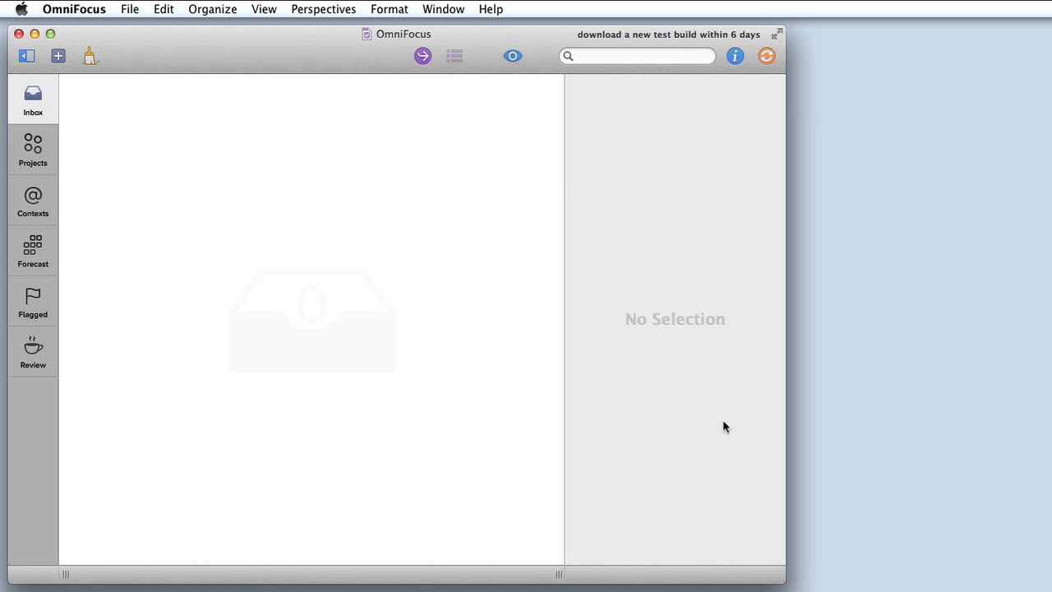
pyautogui.moveTo(74, 157)
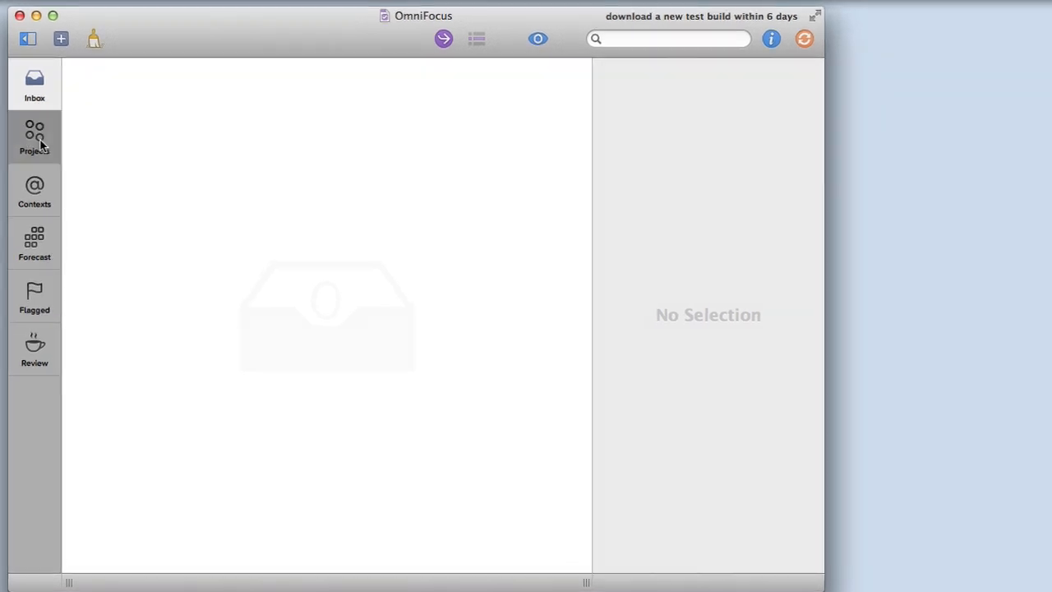
# Step: Switch to Projects, browse the folder outline, and focus on the Car folder's projects
pyautogui.click(33, 135)
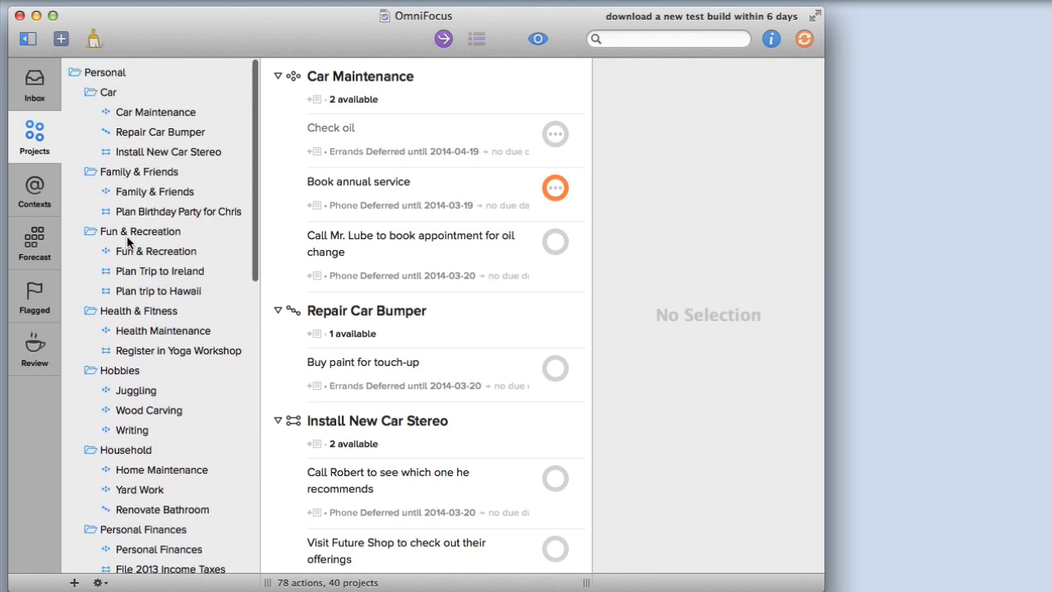
pyautogui.moveTo(75, 79)
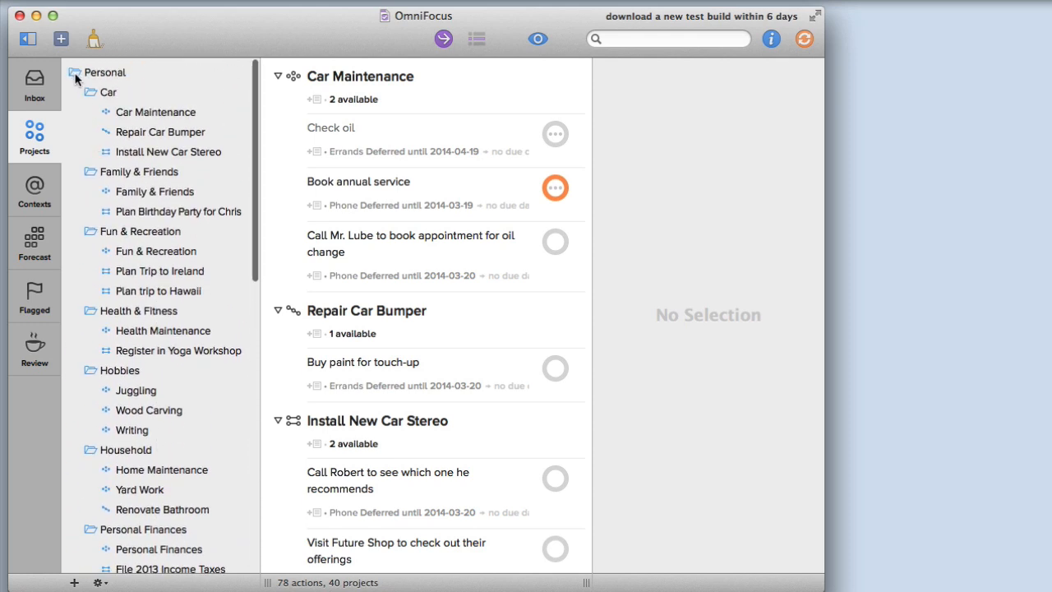
pyautogui.scroll(-3)
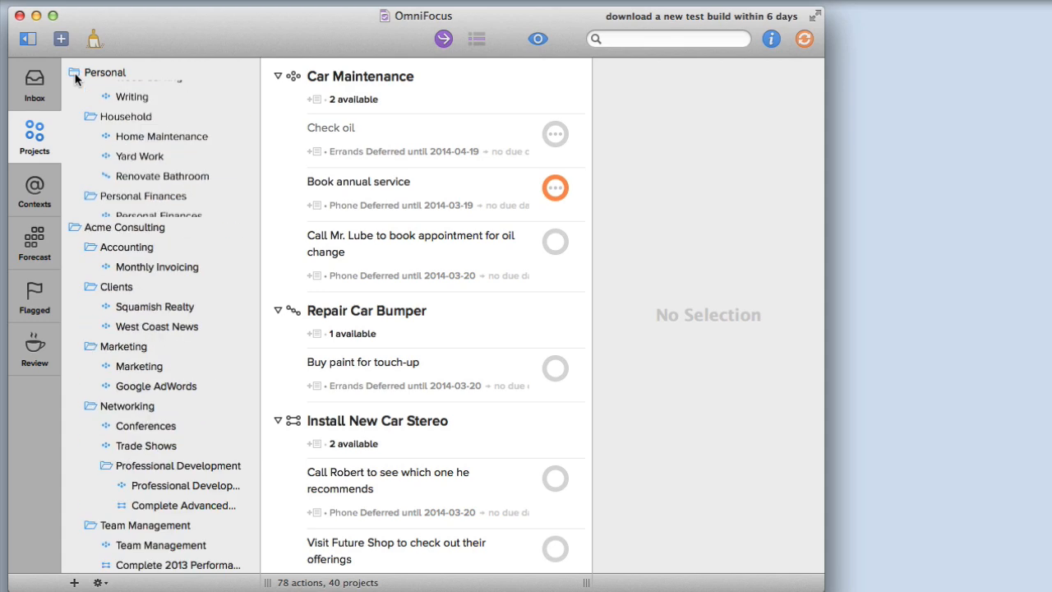
pyautogui.click(79, 72)
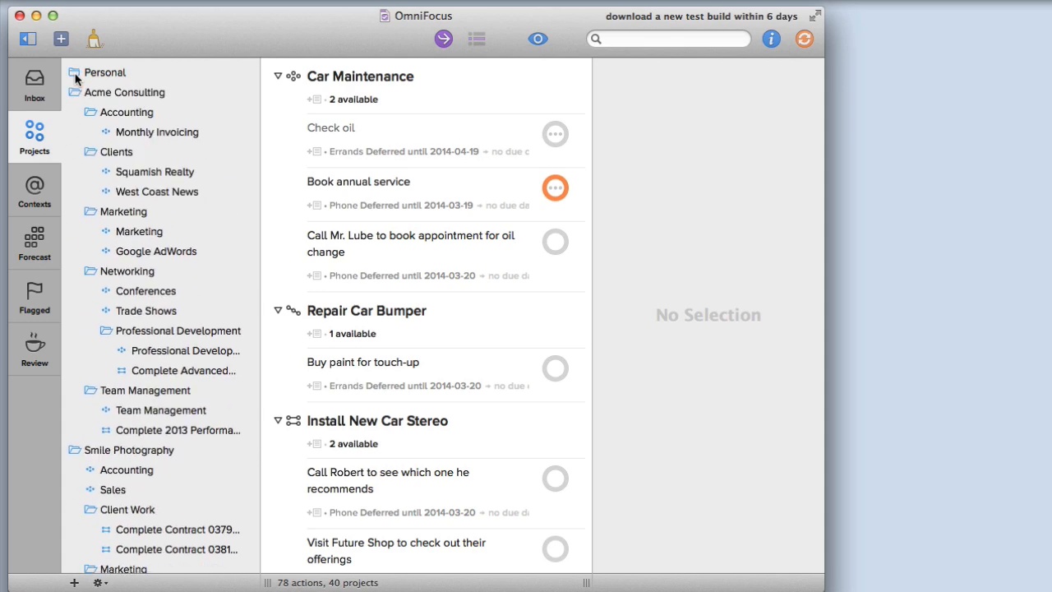
pyautogui.click(75, 73)
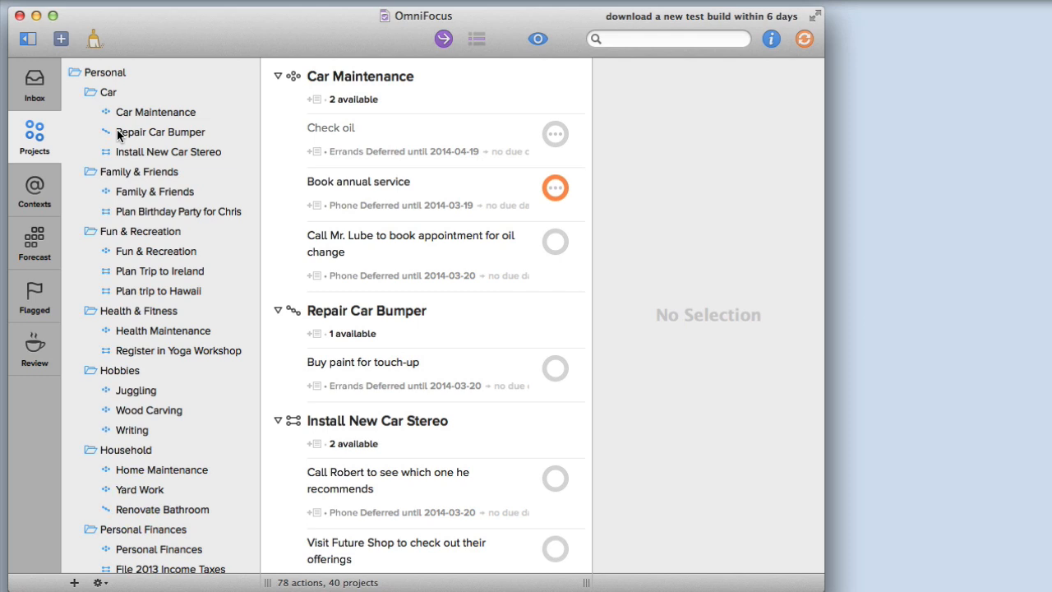
pyautogui.moveTo(138, 166)
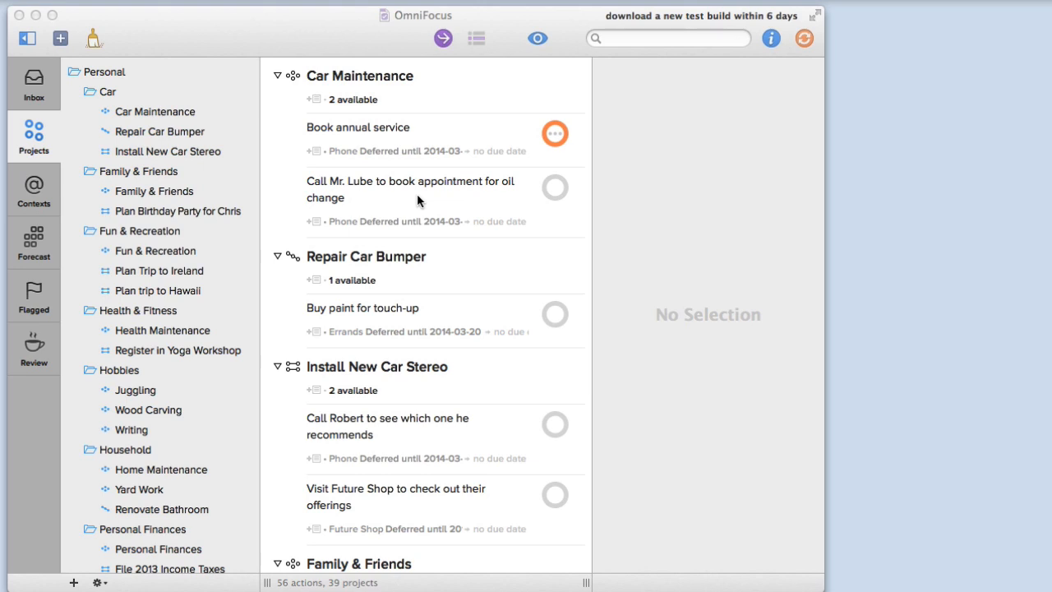
pyautogui.moveTo(319, 167)
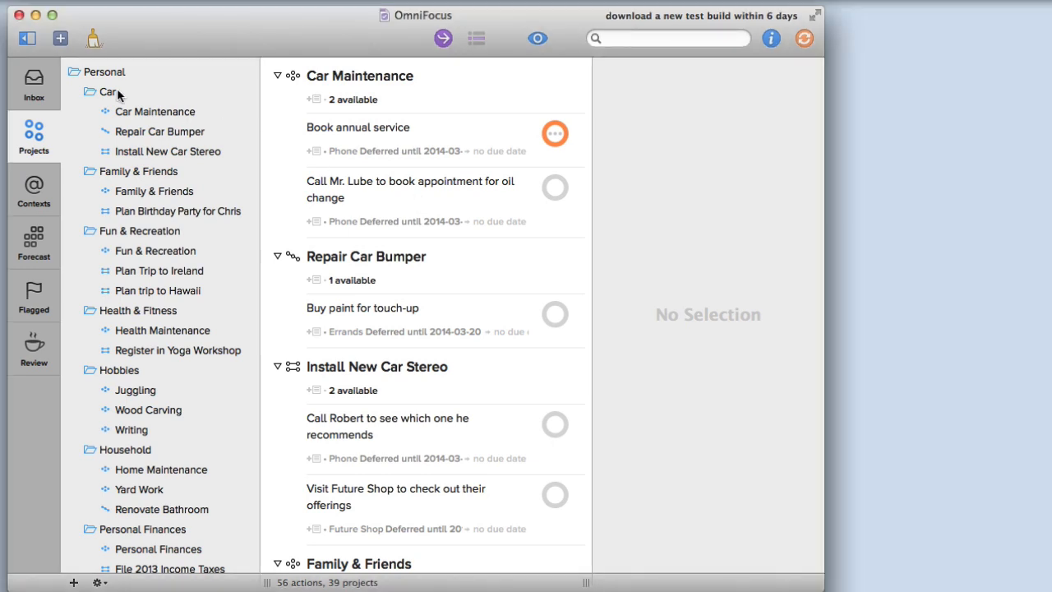
pyautogui.click(105, 92)
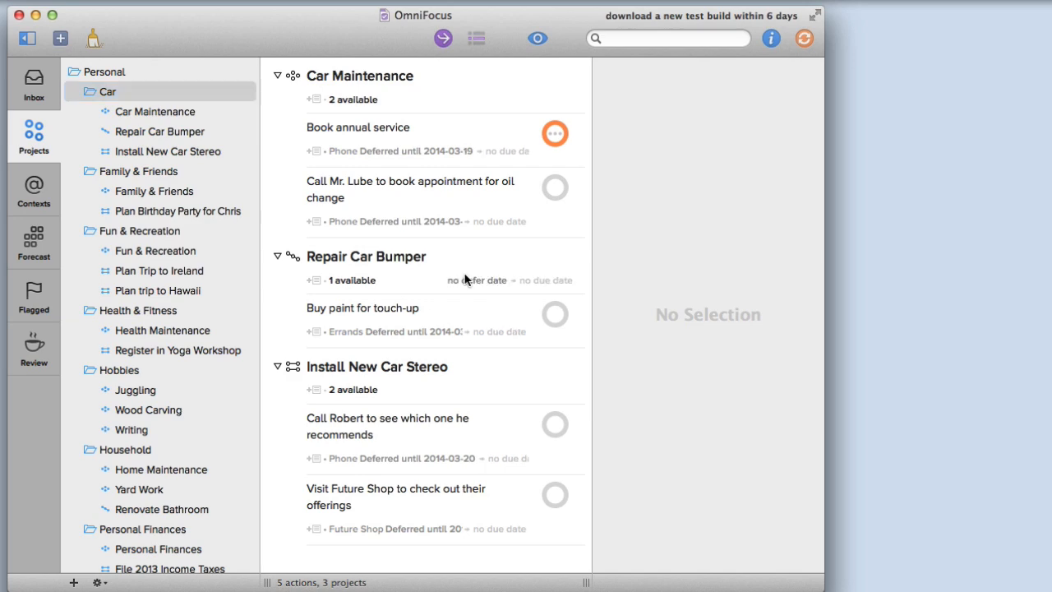
# Step: Set View options to Remaining items with folders shown in the outline, then close the popover
pyautogui.click(536, 40)
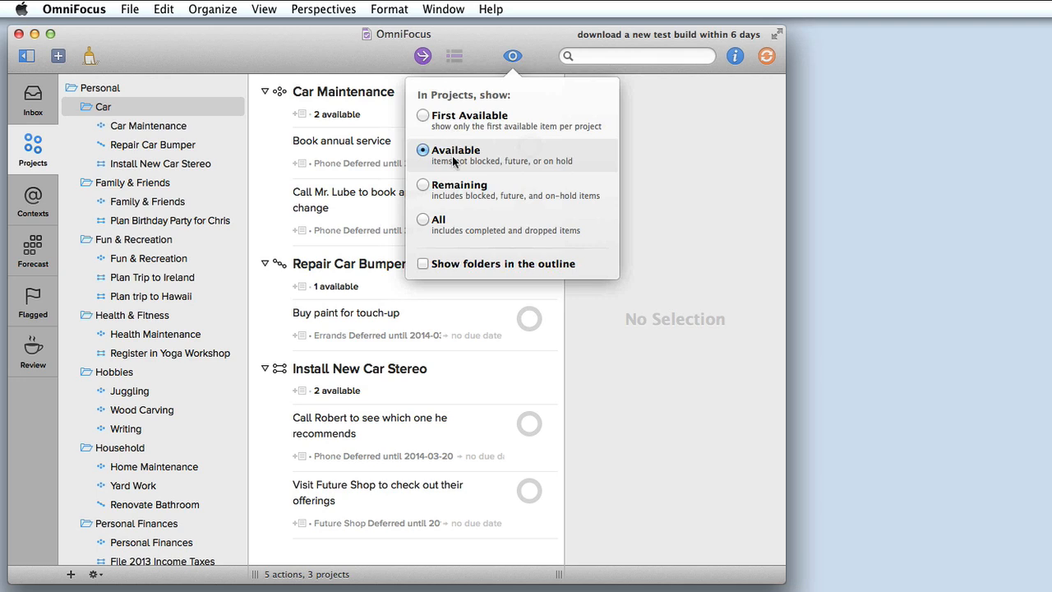
pyautogui.moveTo(438, 166)
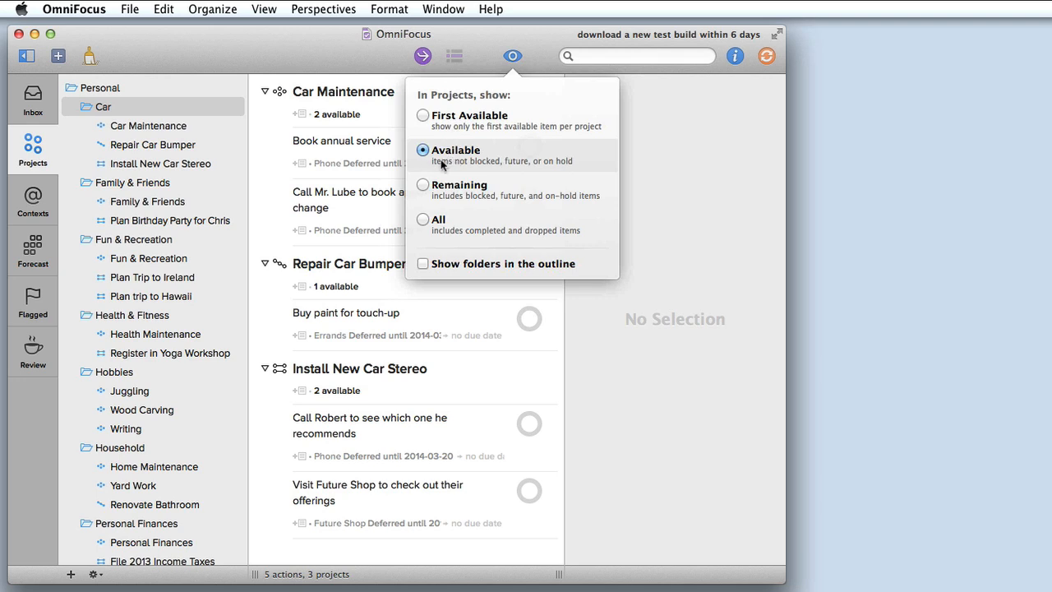
pyautogui.click(423, 184)
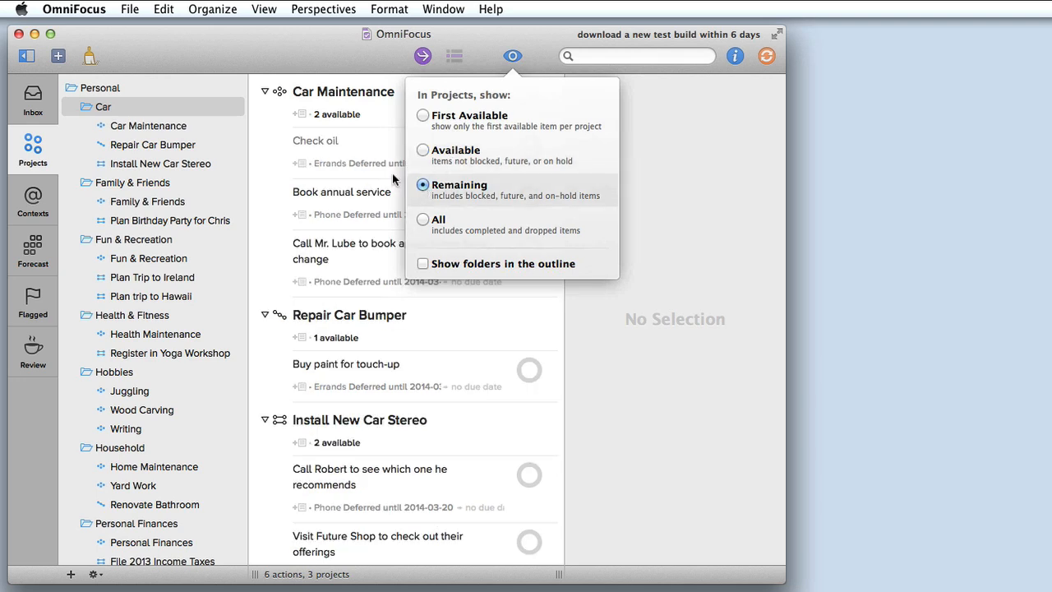
pyautogui.moveTo(355, 201)
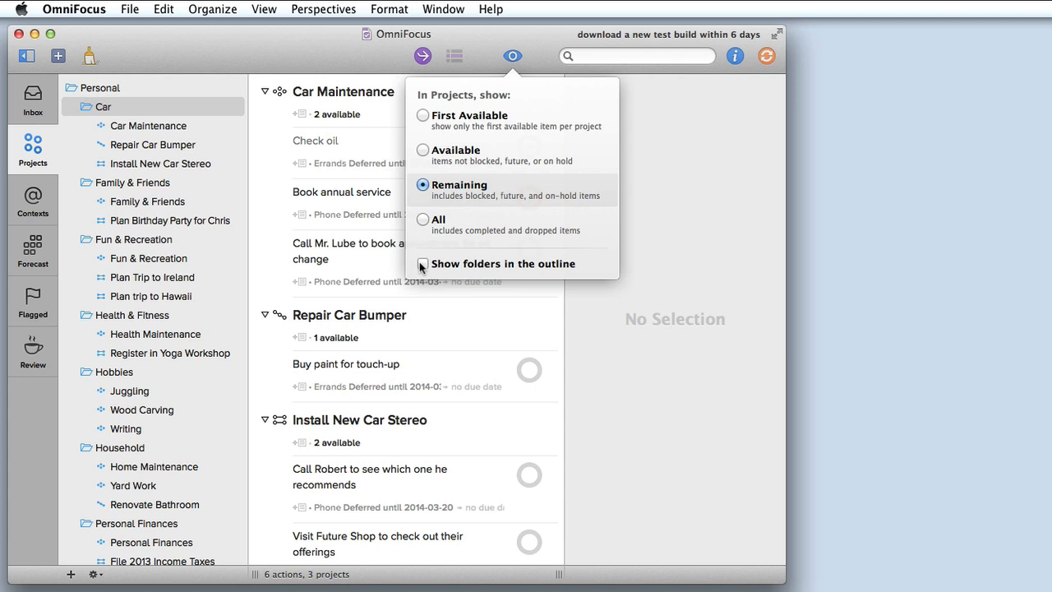
pyautogui.click(424, 263)
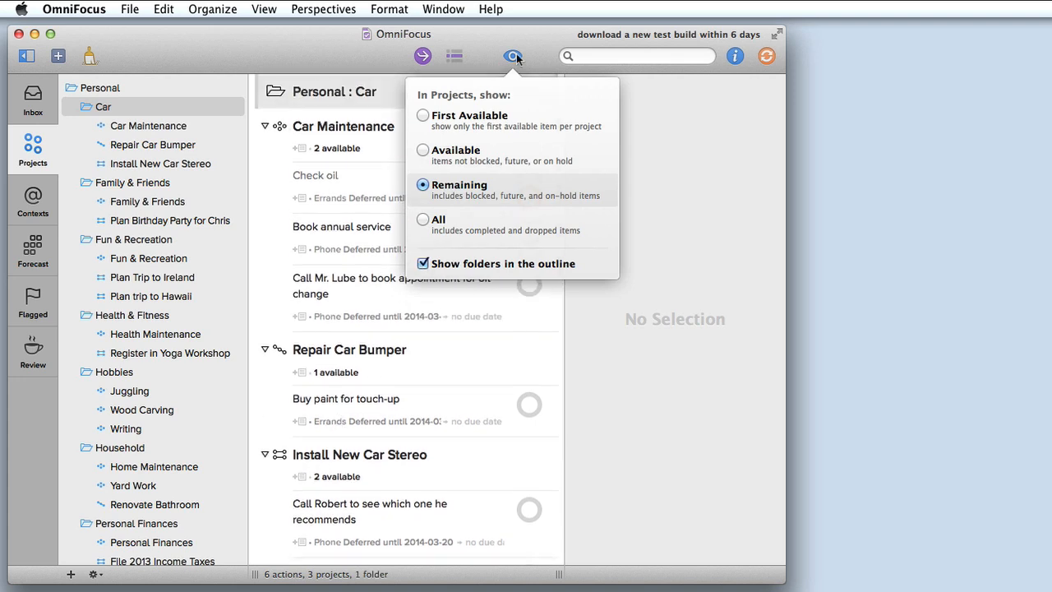
pyautogui.click(510, 56)
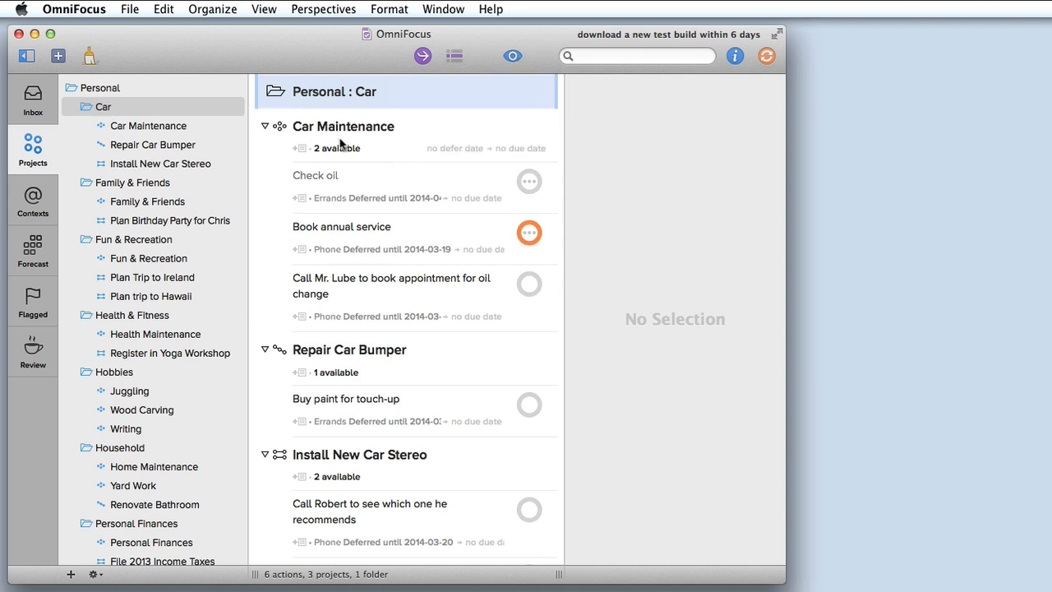
# Step: Select Car Maintenance and drag Book annual service to reorder it relative to Check oil
pyautogui.click(341, 126)
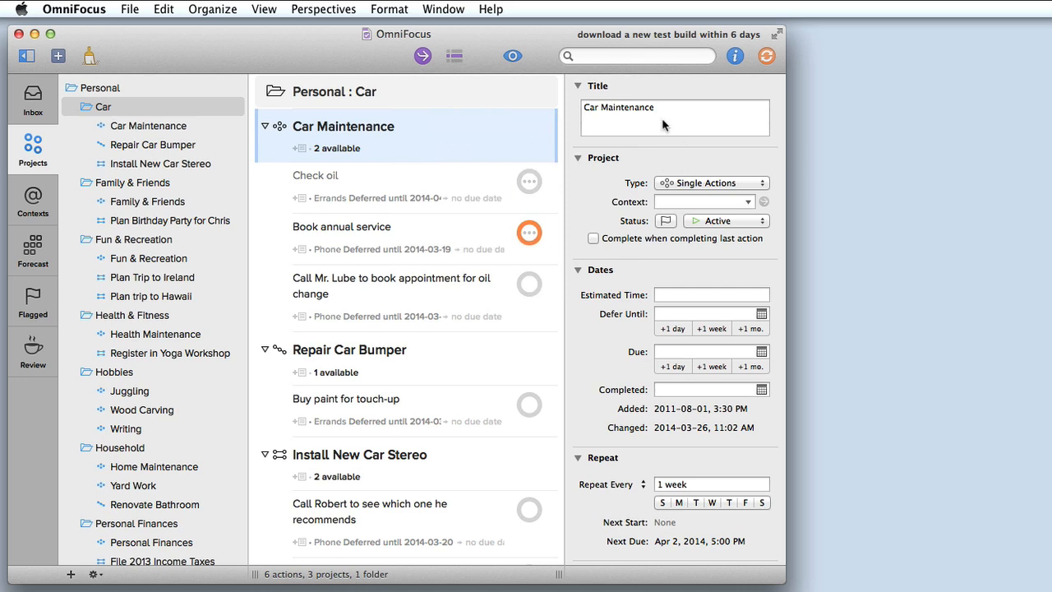
pyautogui.moveTo(657, 467)
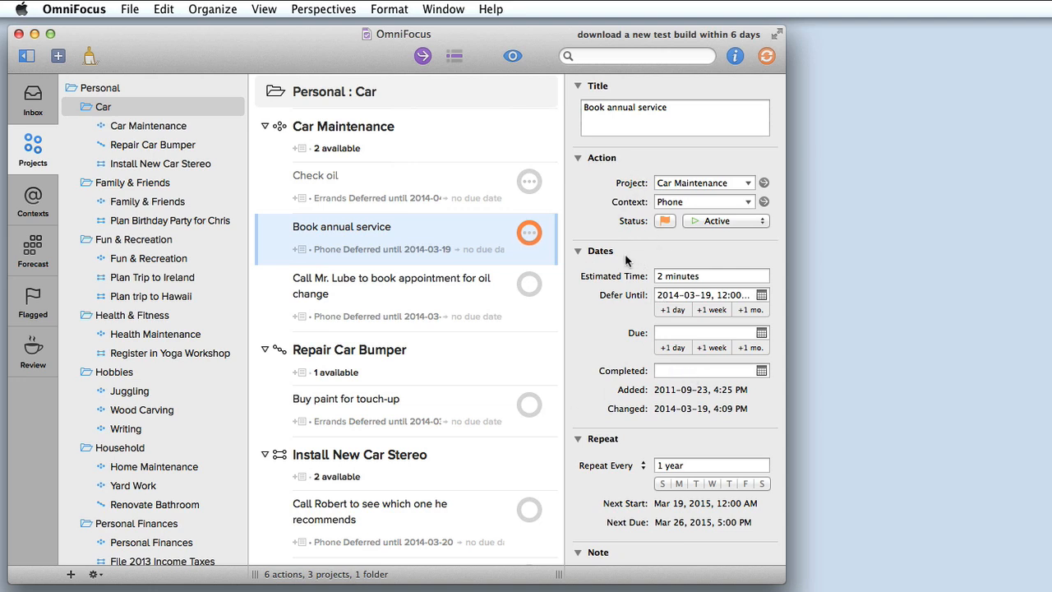
pyautogui.moveTo(434, 245)
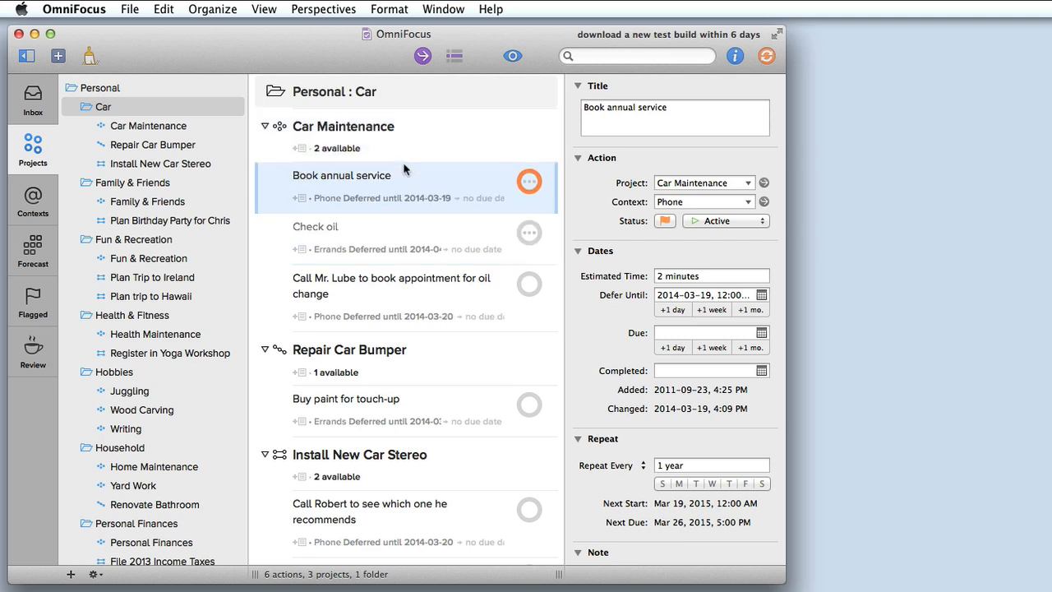
pyautogui.moveTo(342, 174); pyautogui.dragTo(361, 230)
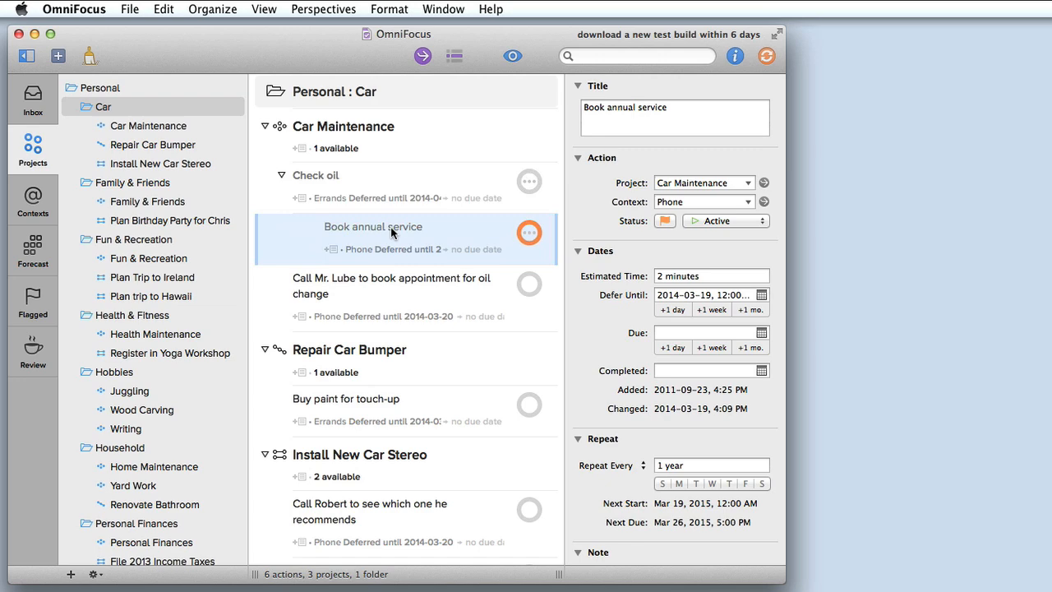
pyautogui.click(161, 10)
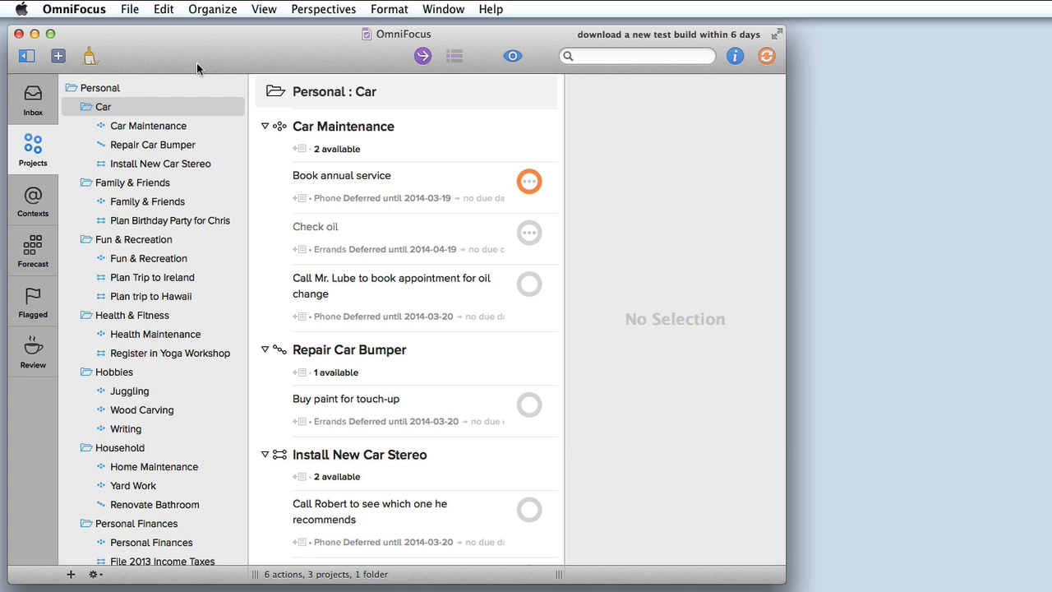
pyautogui.moveTo(332, 191)
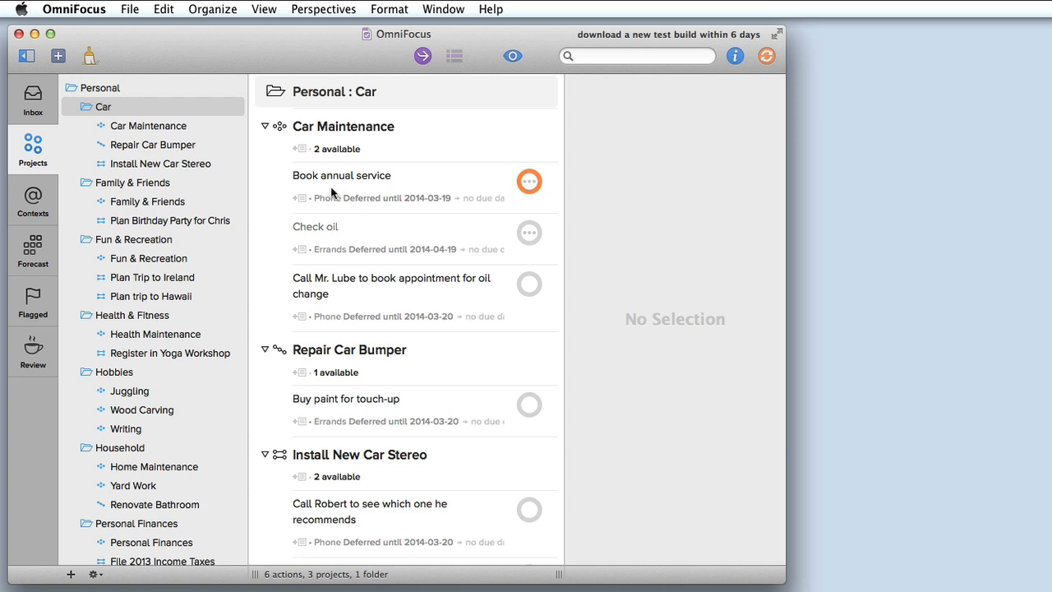
# Step: Hide the inspector and add a new action titled 'Buy windshield wipers'
pyautogui.click(342, 174)
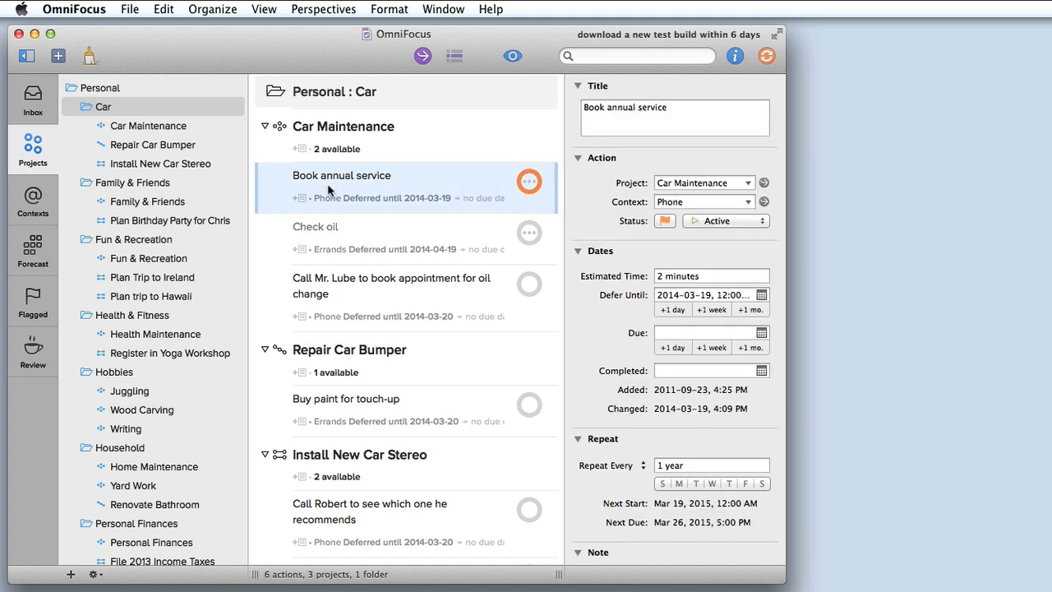
pyautogui.moveTo(355, 181)
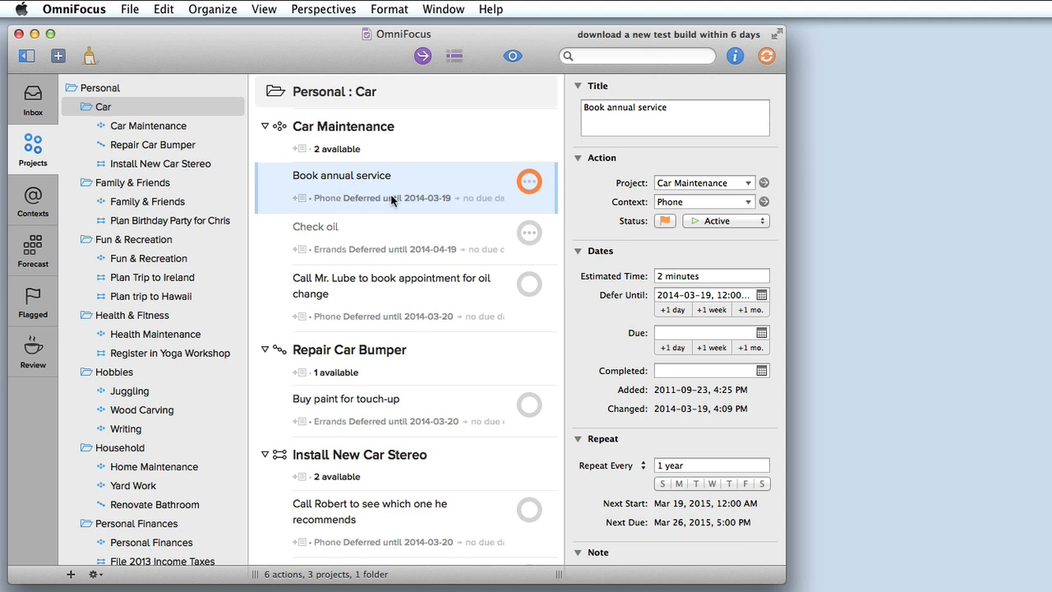
pyautogui.moveTo(649, 168)
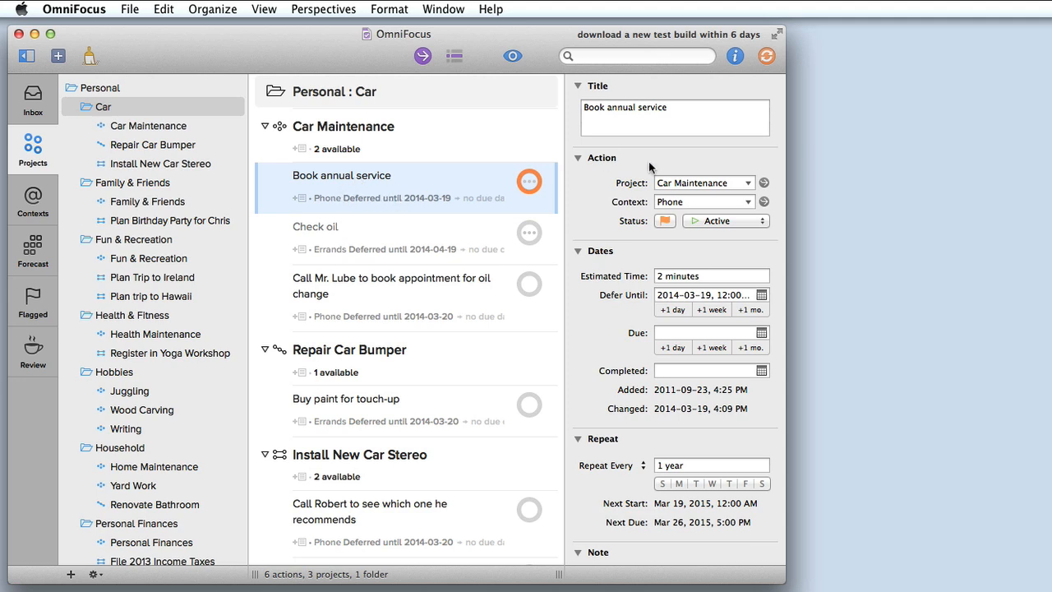
pyautogui.click(731, 56)
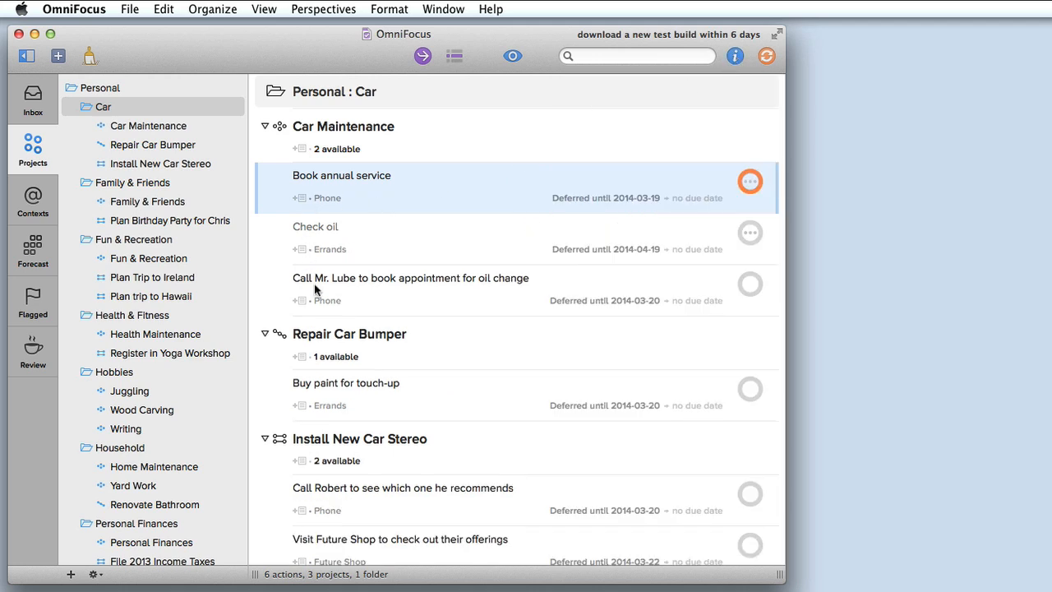
pyautogui.moveTo(312, 246)
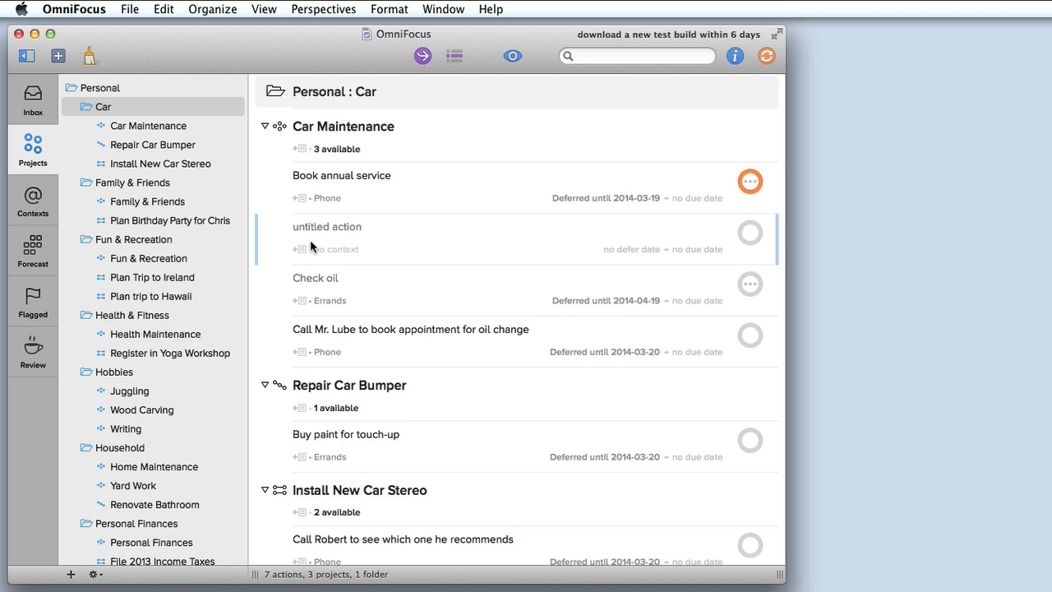
pyautogui.write('B')
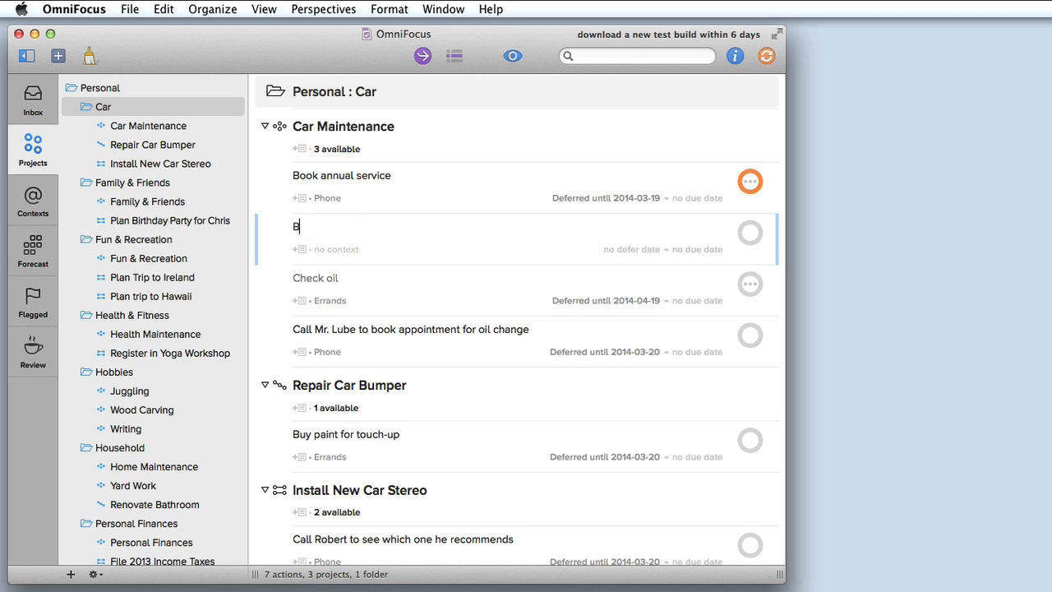
pyautogui.write('uy windshield wipers')
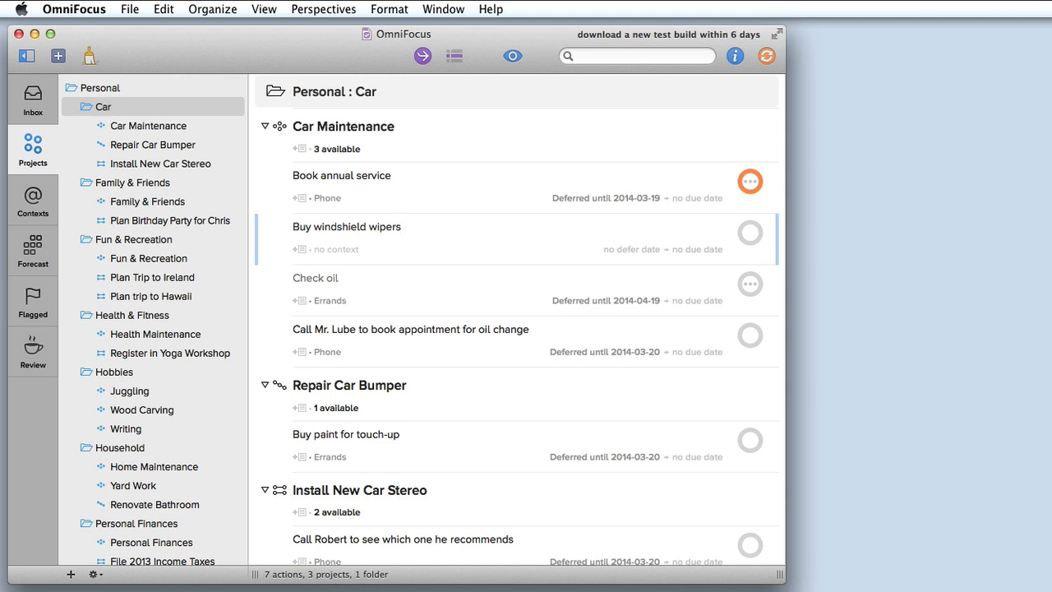
# Step: Give the new action the Errands context and a defer date of '1d' (tomorrow)
pyautogui.click(339, 250)
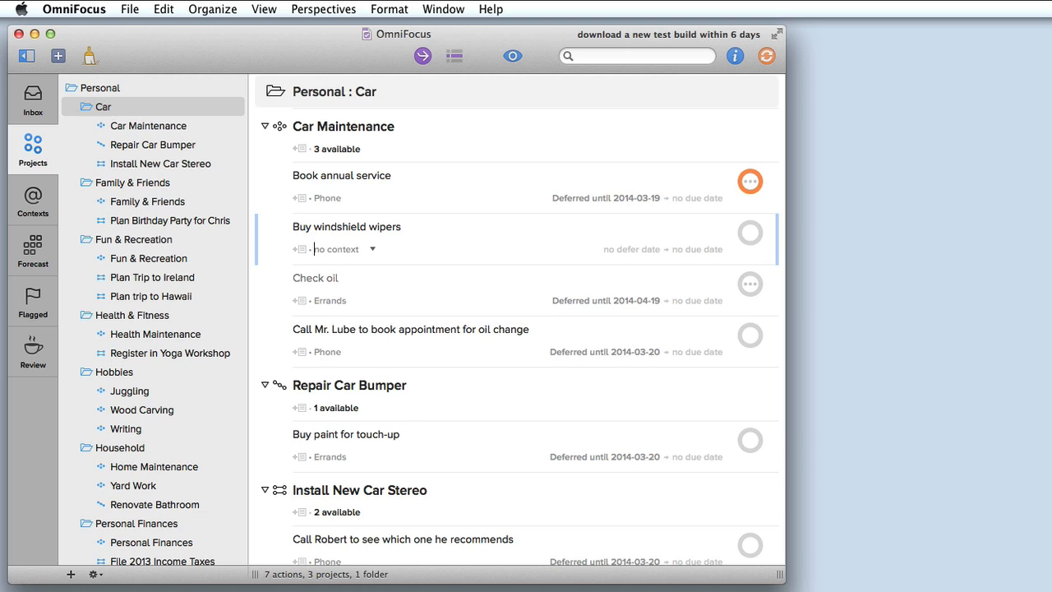
pyautogui.write('err')
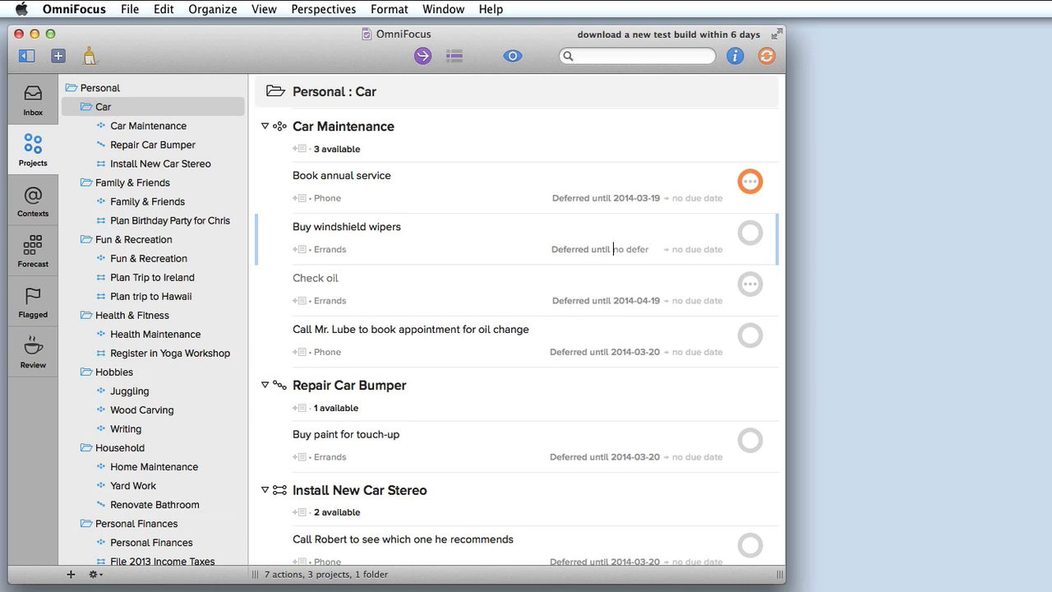
pyautogui.write('1d')
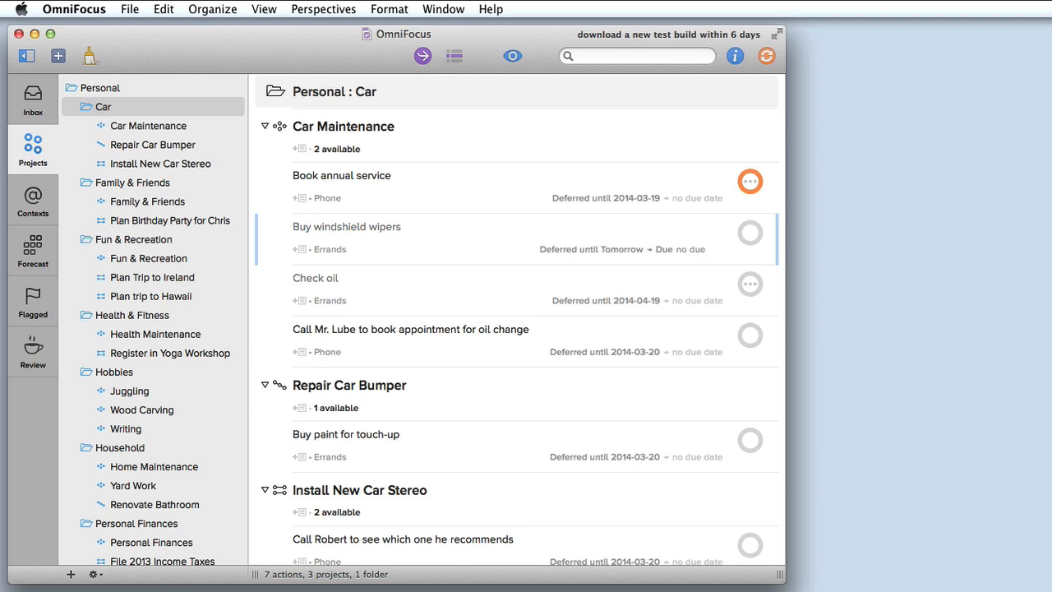
pyautogui.moveTo(684, 250)
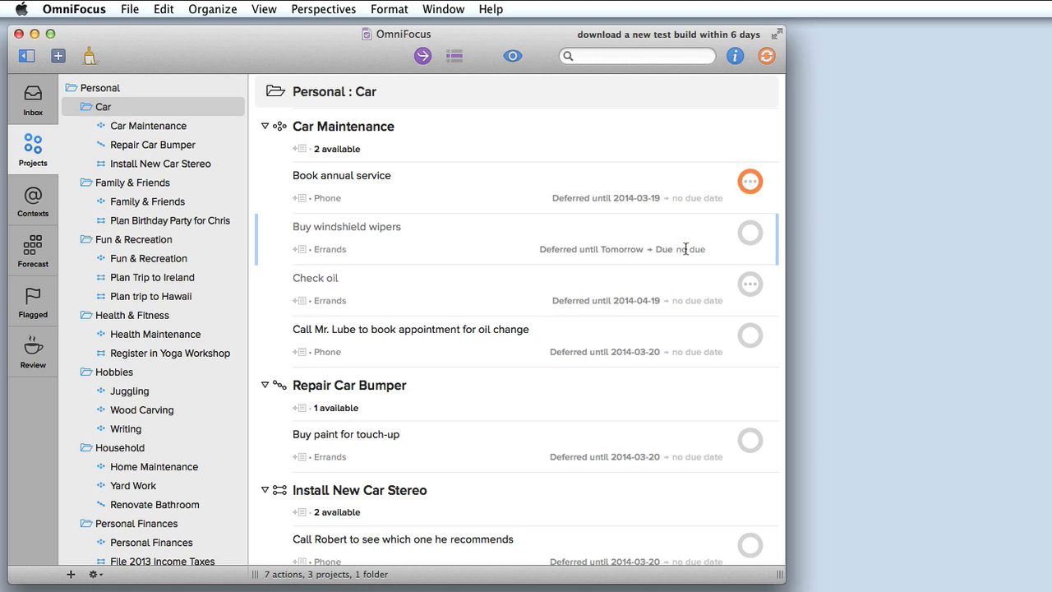
pyautogui.moveTo(682, 250)
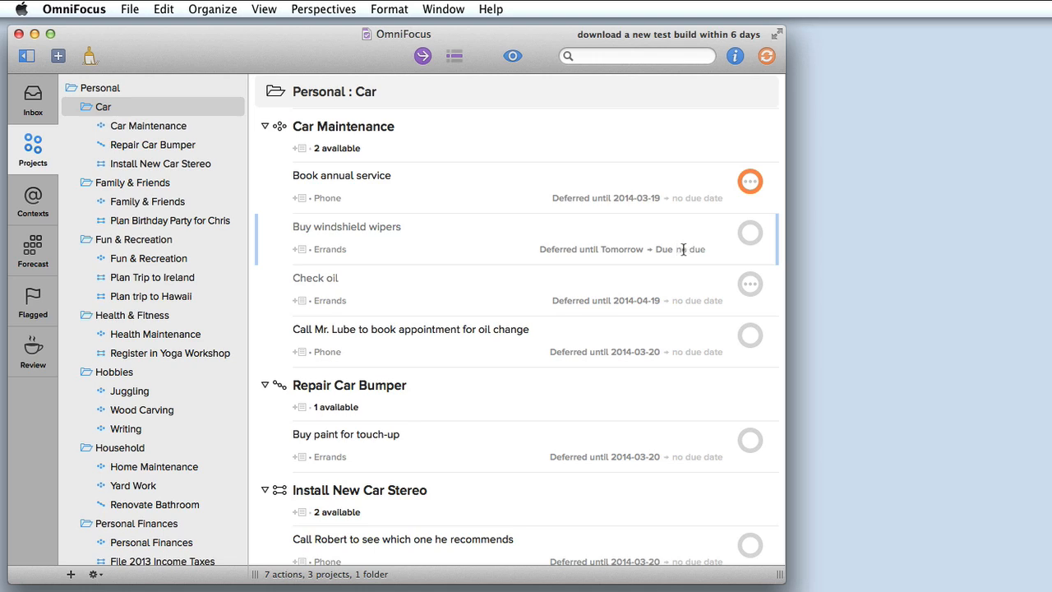
# Step: Switch to Contexts and show the actions in the Phone context
pyautogui.click(33, 201)
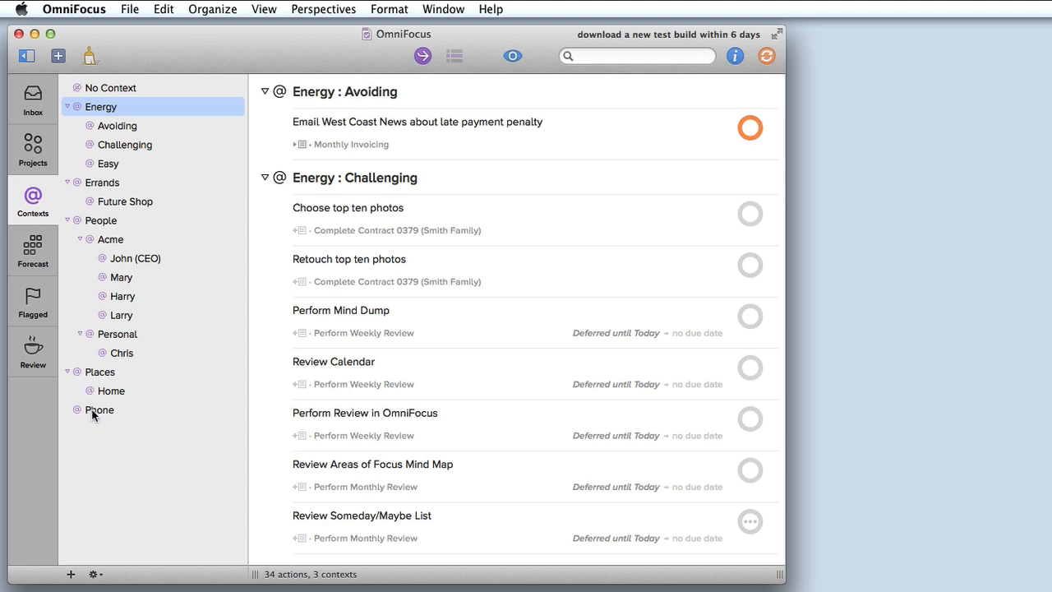
pyautogui.click(98, 411)
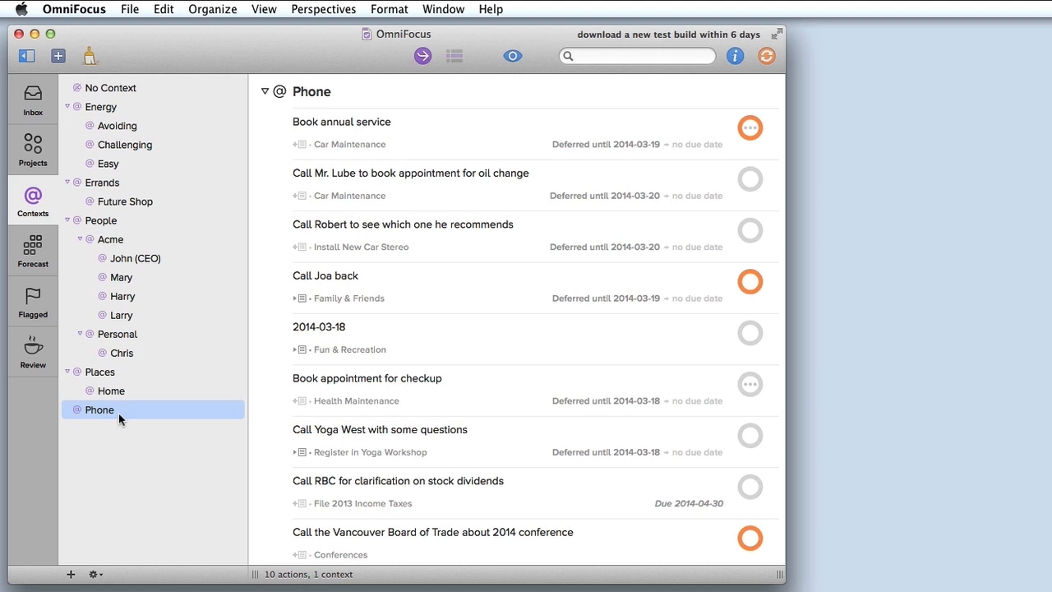
pyautogui.moveTo(53, 281)
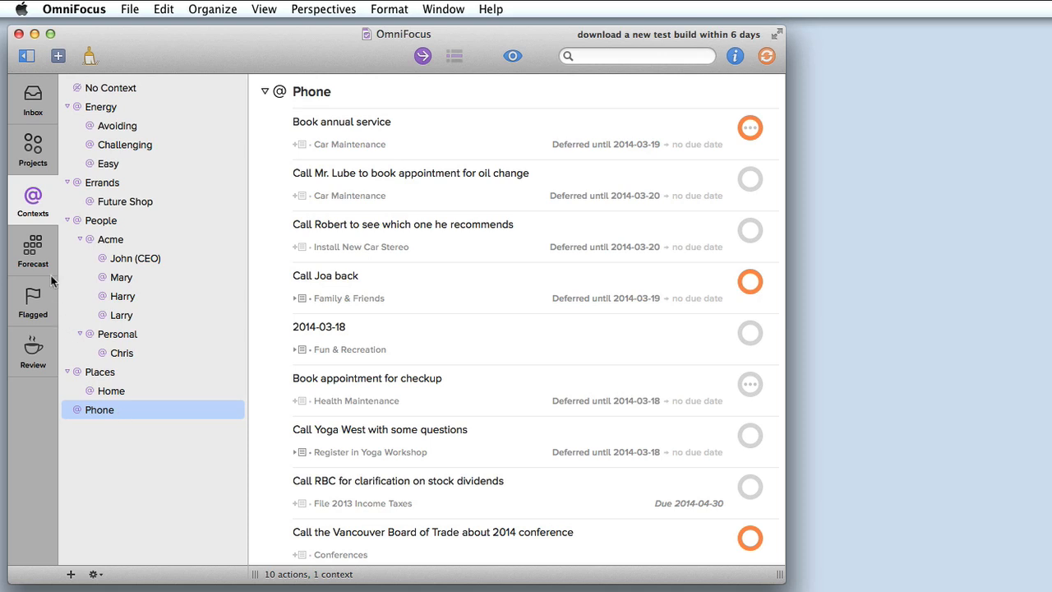
# Step: Switch to Forecast and narrow it to Tuesday, April 1
pyautogui.click(33, 250)
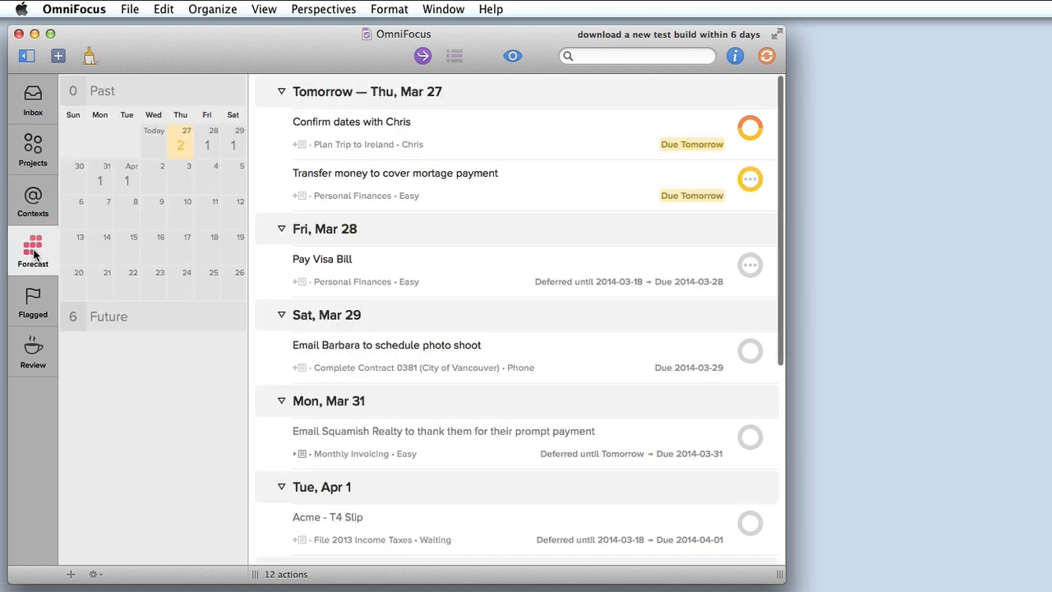
pyautogui.moveTo(160, 152)
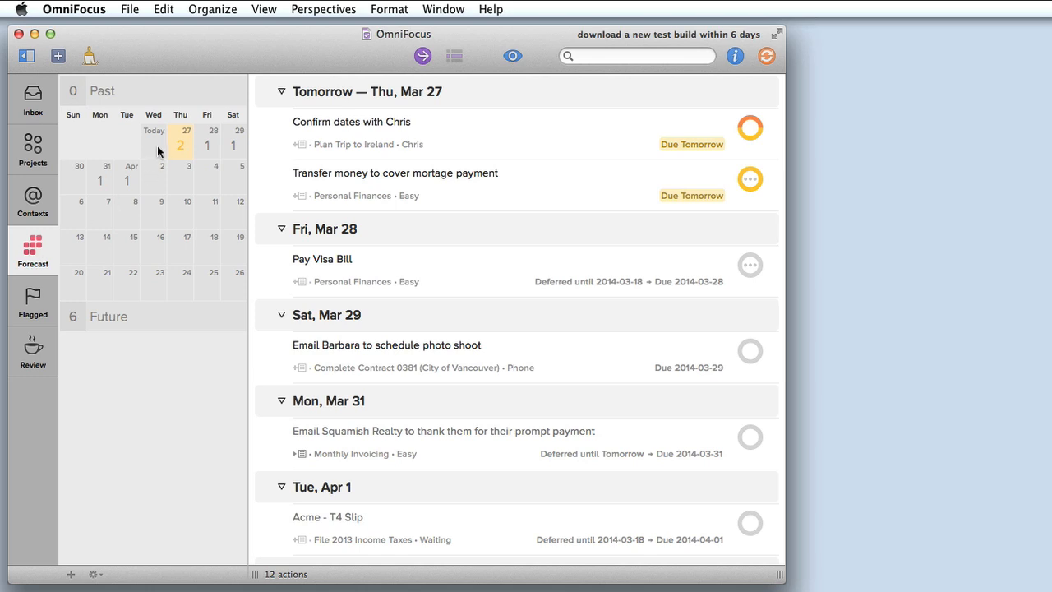
pyautogui.moveTo(207, 155)
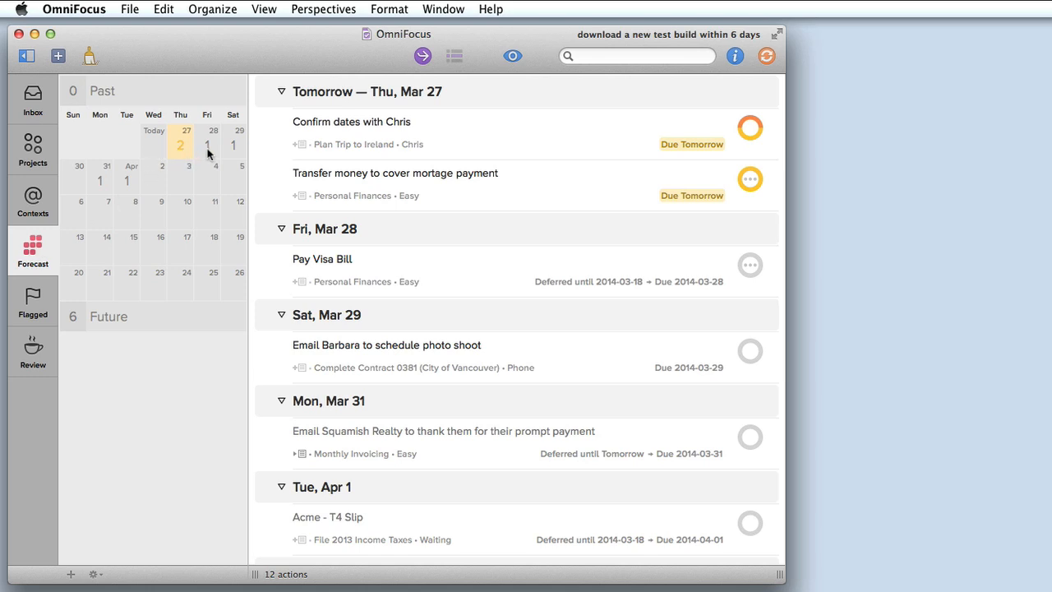
pyautogui.moveTo(188, 151)
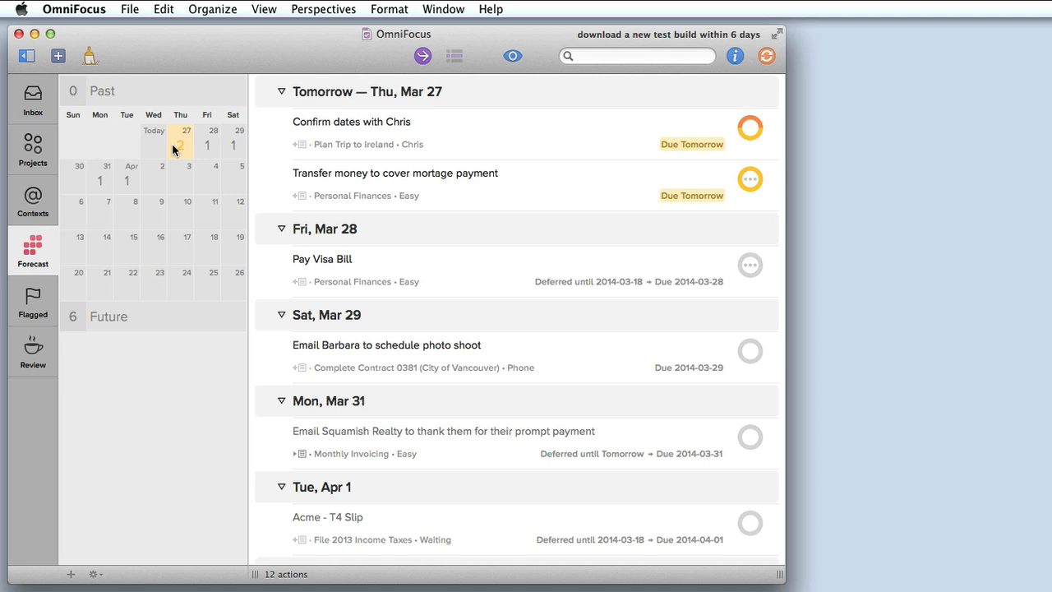
pyautogui.click(128, 178)
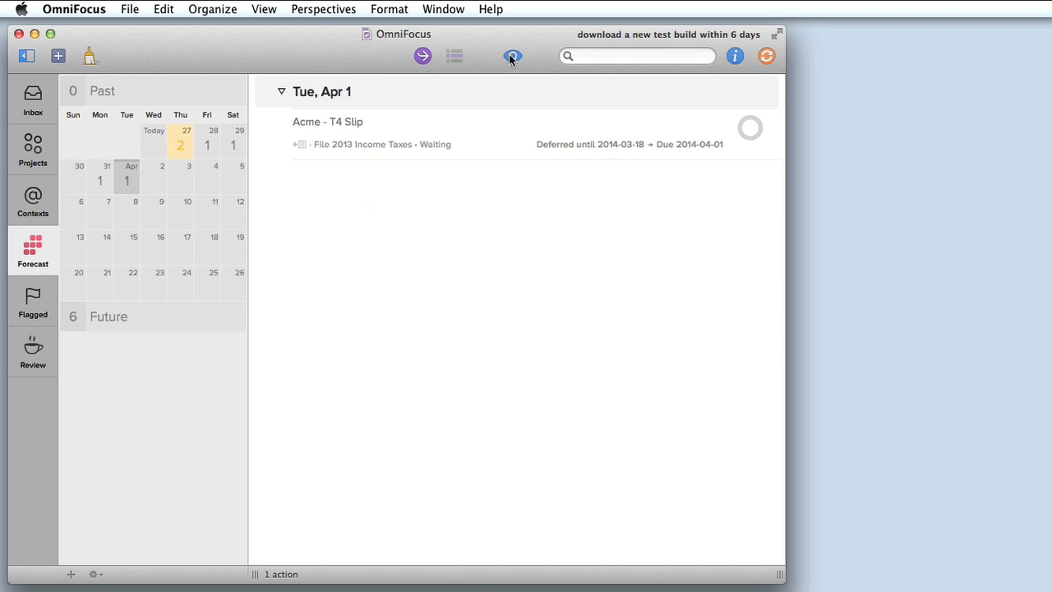
pyautogui.click(510, 56)
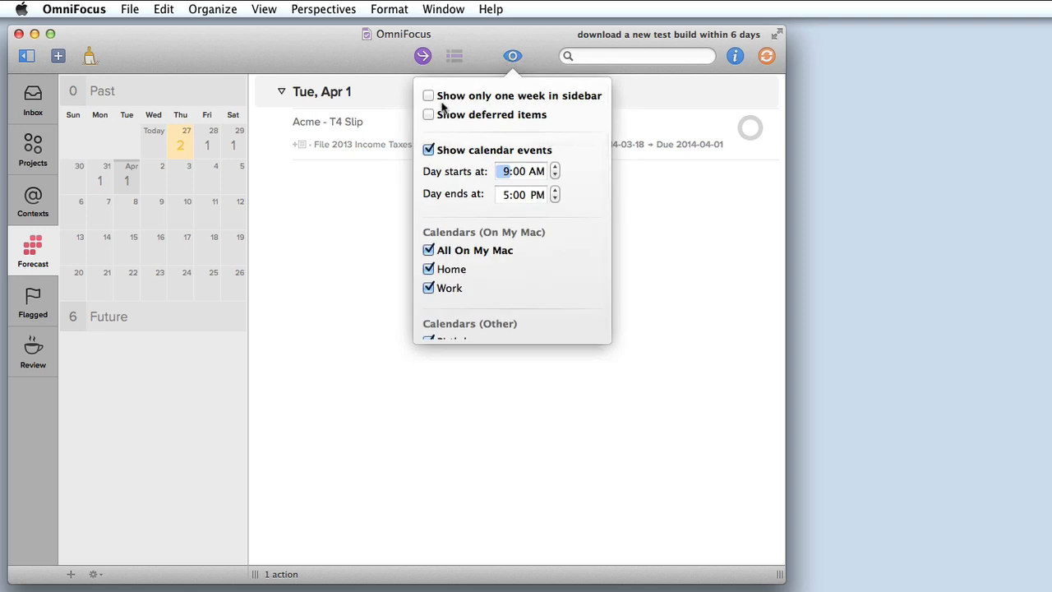
pyautogui.click(427, 96)
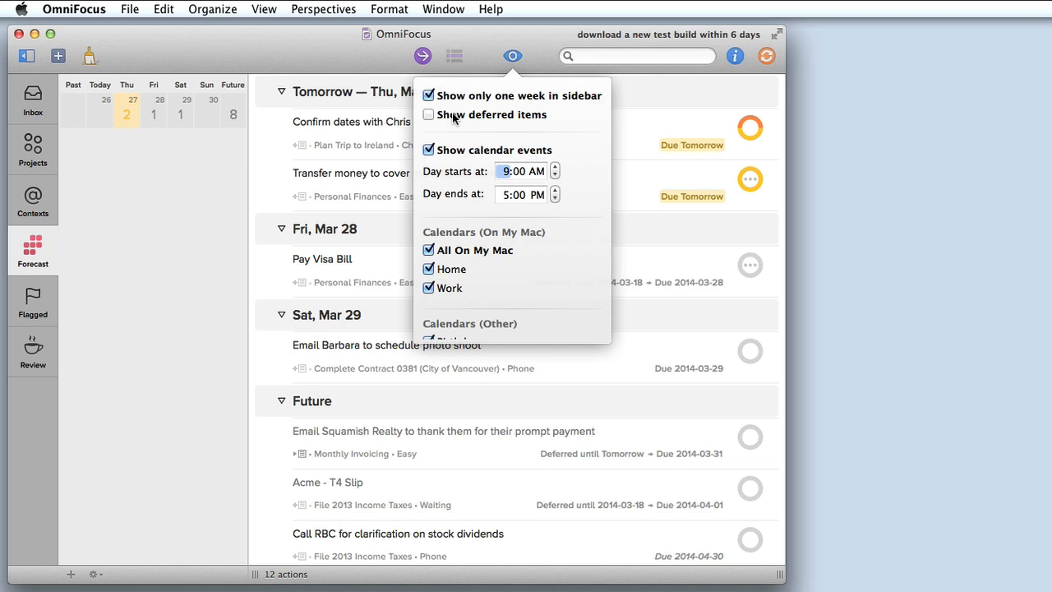
pyautogui.moveTo(457, 143)
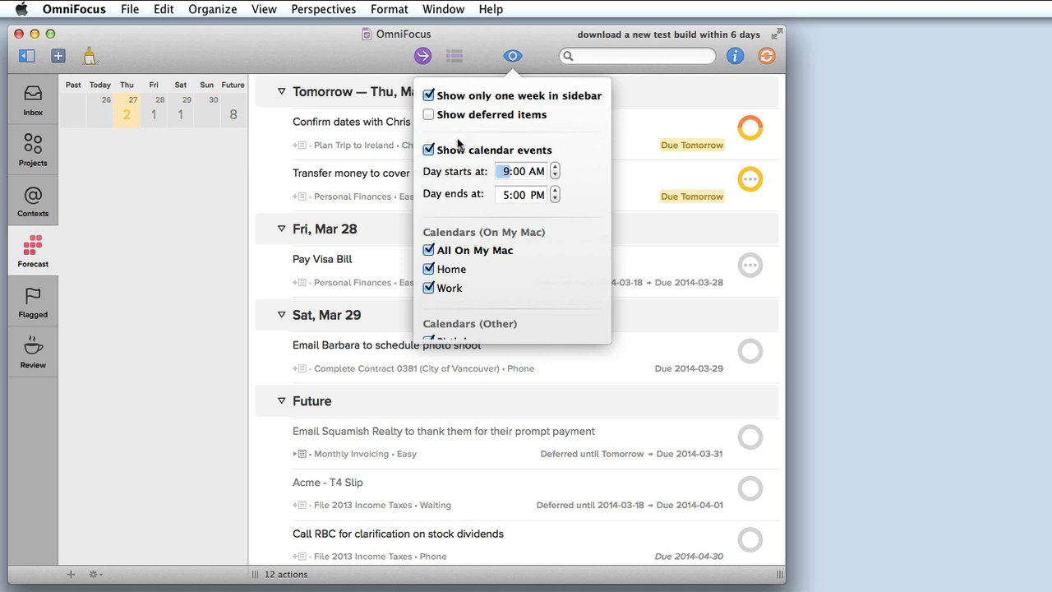
pyautogui.moveTo(477, 295)
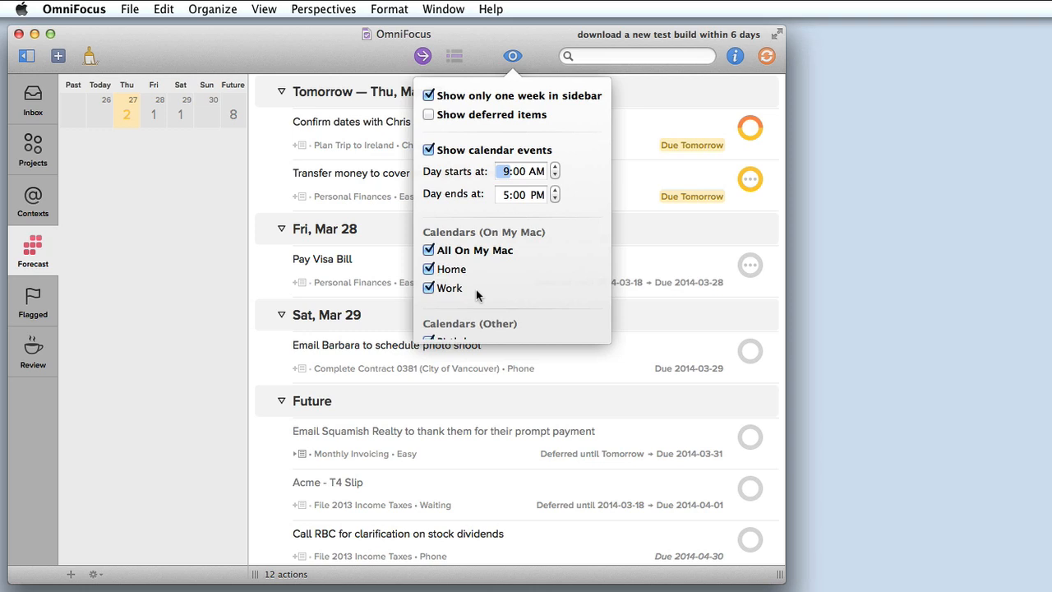
pyautogui.moveTo(526, 85)
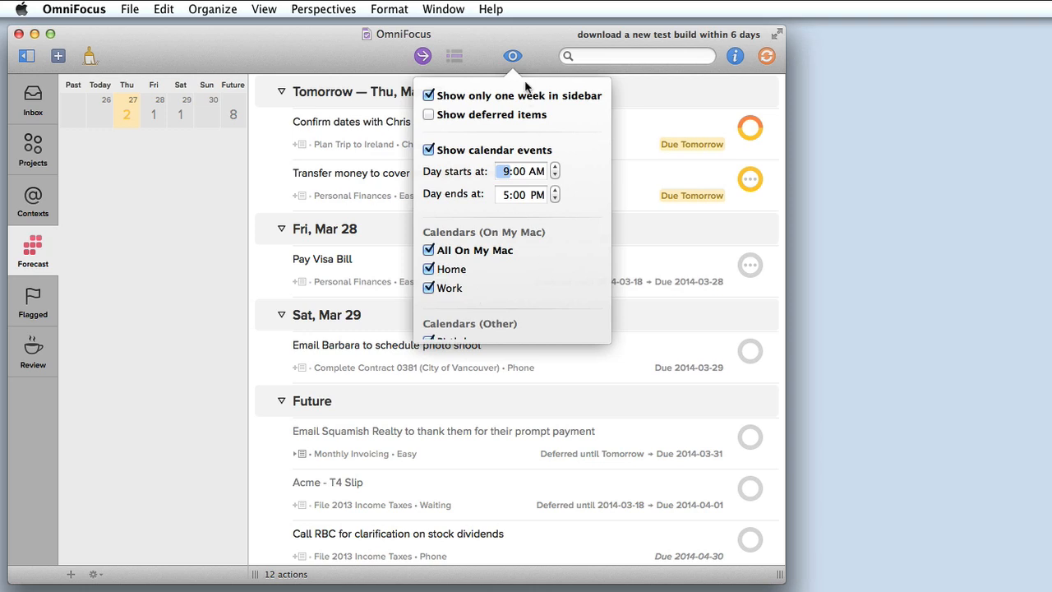
pyautogui.click(513, 56)
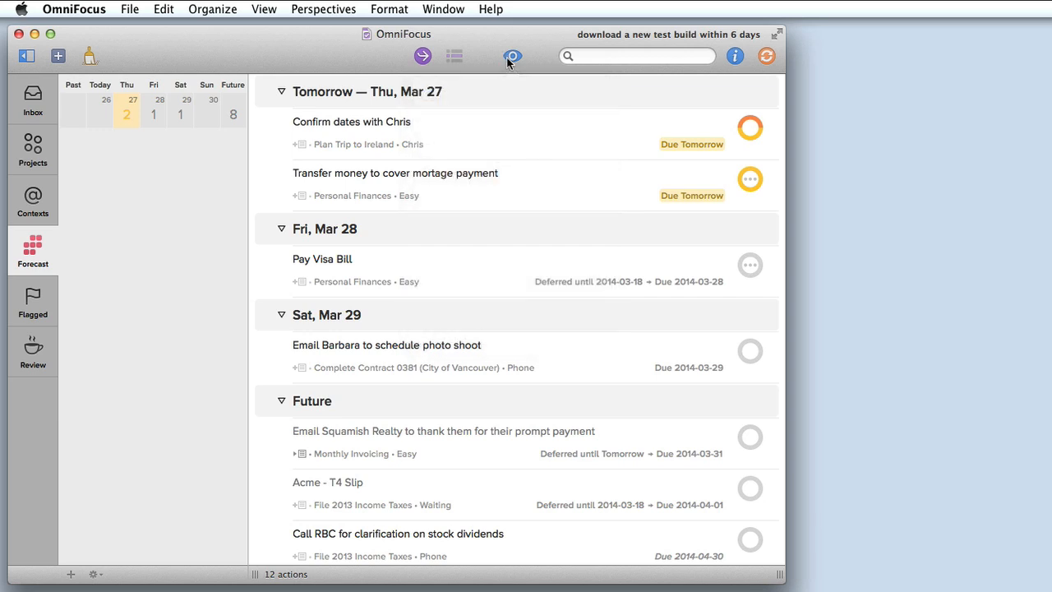
pyautogui.moveTo(33, 302)
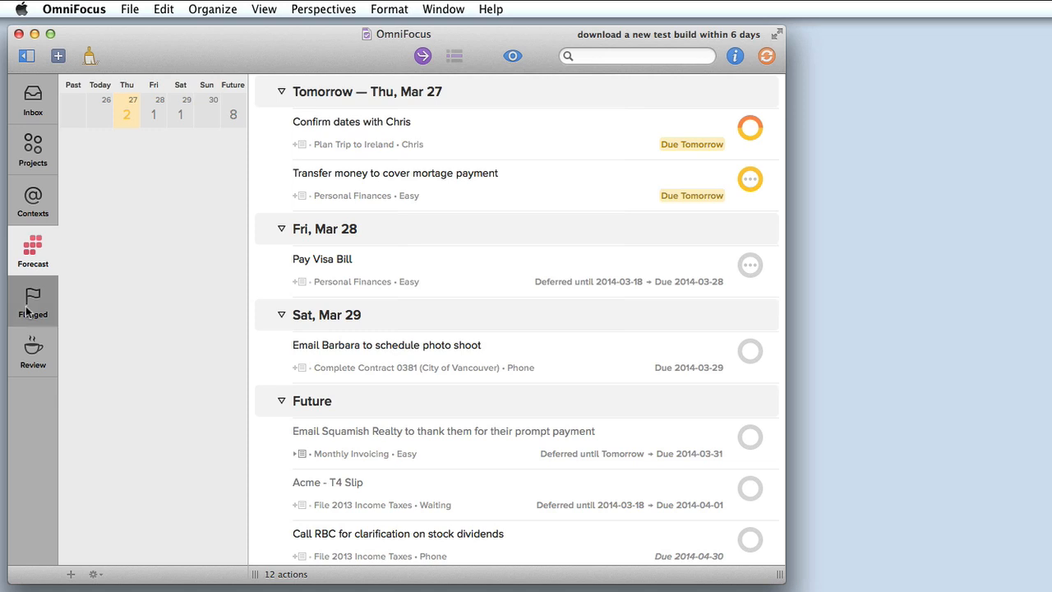
# Step: Switch to the Flagged perspective listing flagged actions by context
pyautogui.click(33, 201)
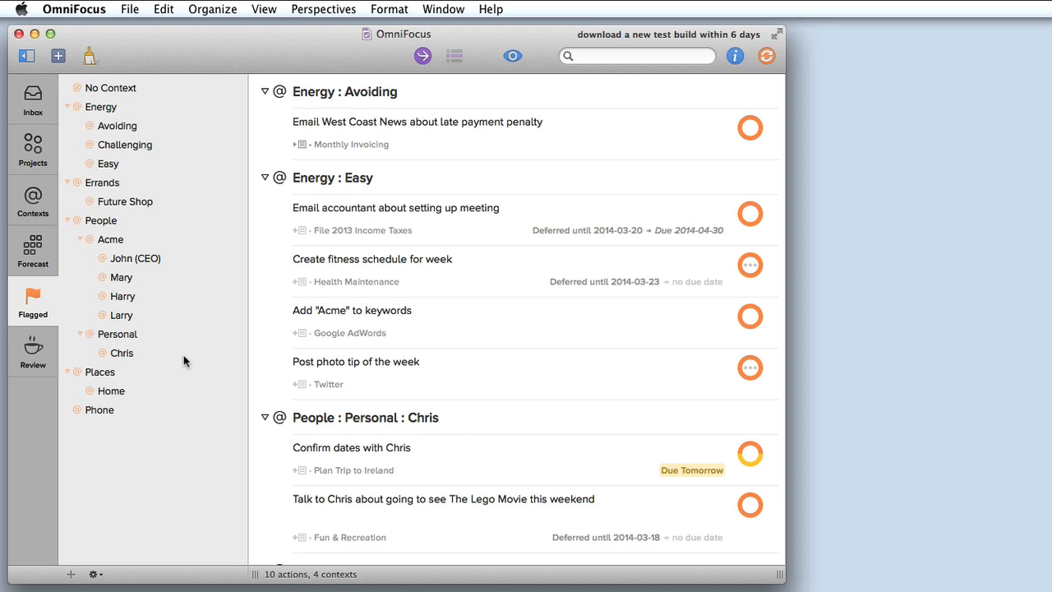
pyautogui.moveTo(188, 434)
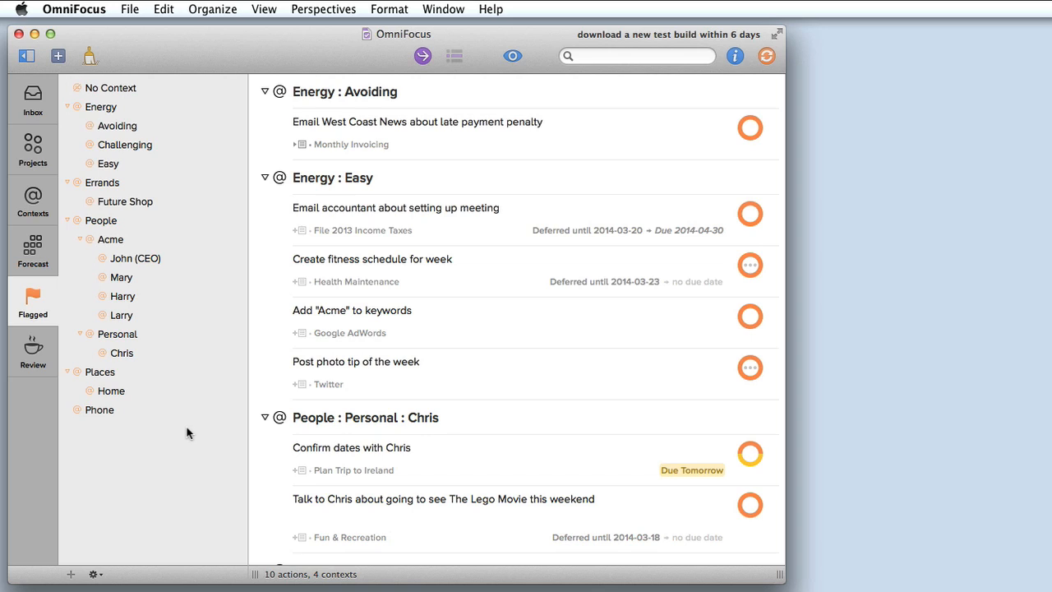
pyautogui.moveTo(46, 365)
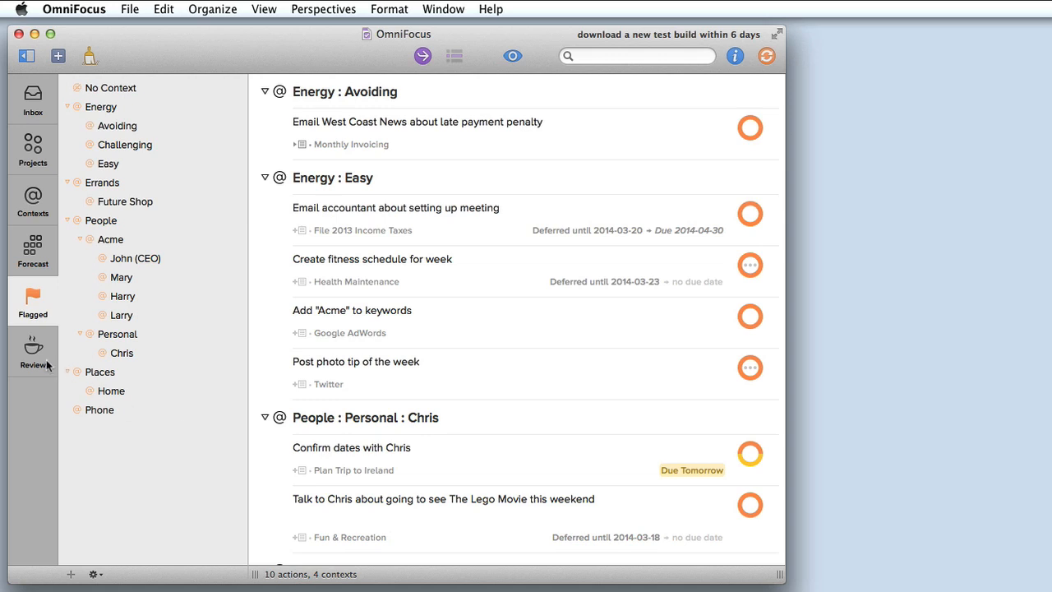
# Step: In Review, select Family & Friends and mark it reviewed to advance to the next project
pyautogui.click(33, 352)
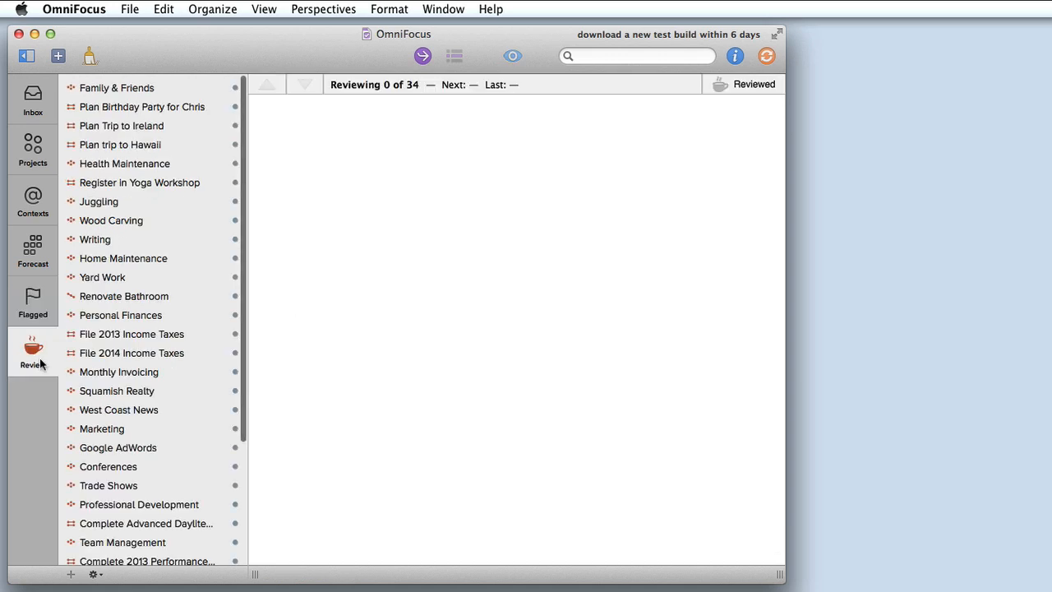
pyautogui.moveTo(125, 536)
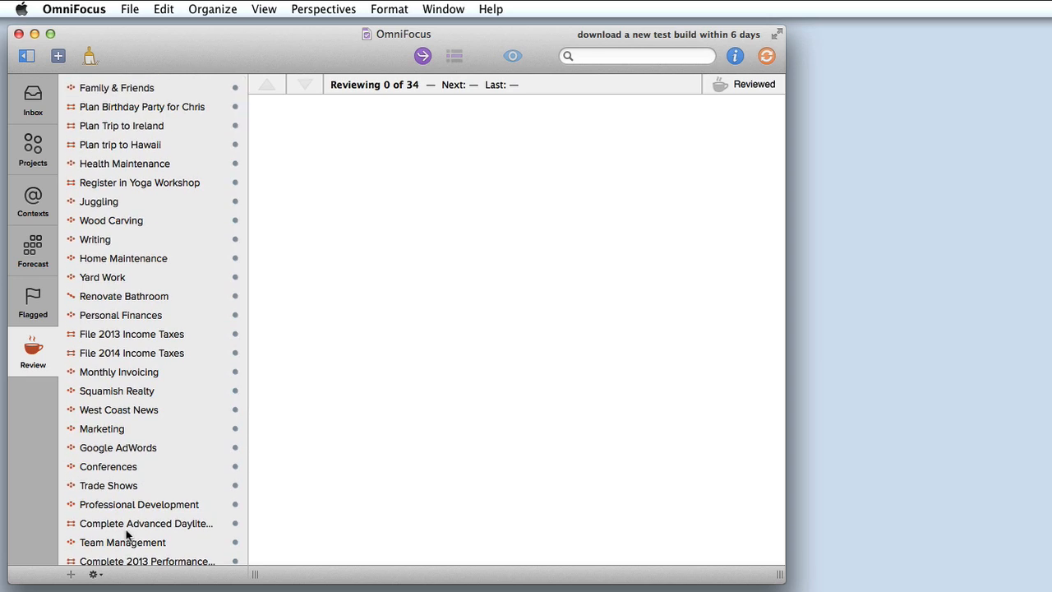
pyautogui.moveTo(115, 89)
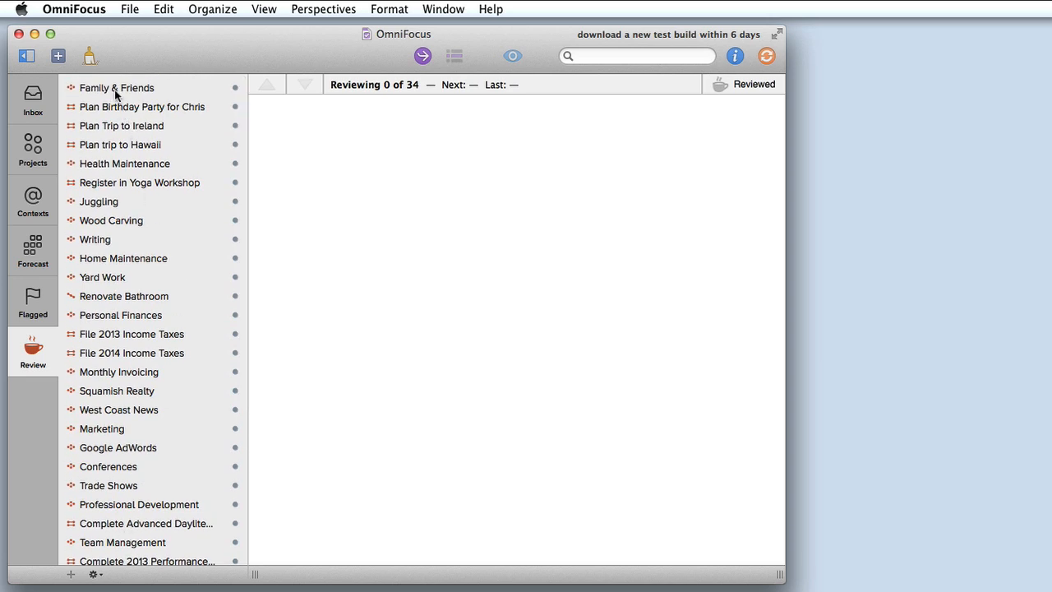
pyautogui.click(115, 87)
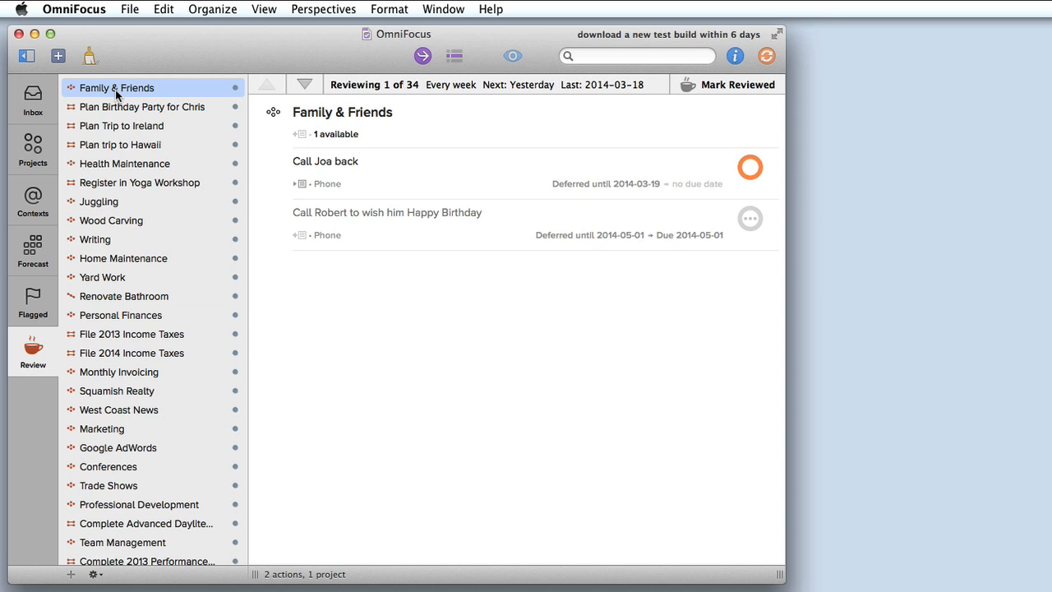
pyautogui.moveTo(675, 227)
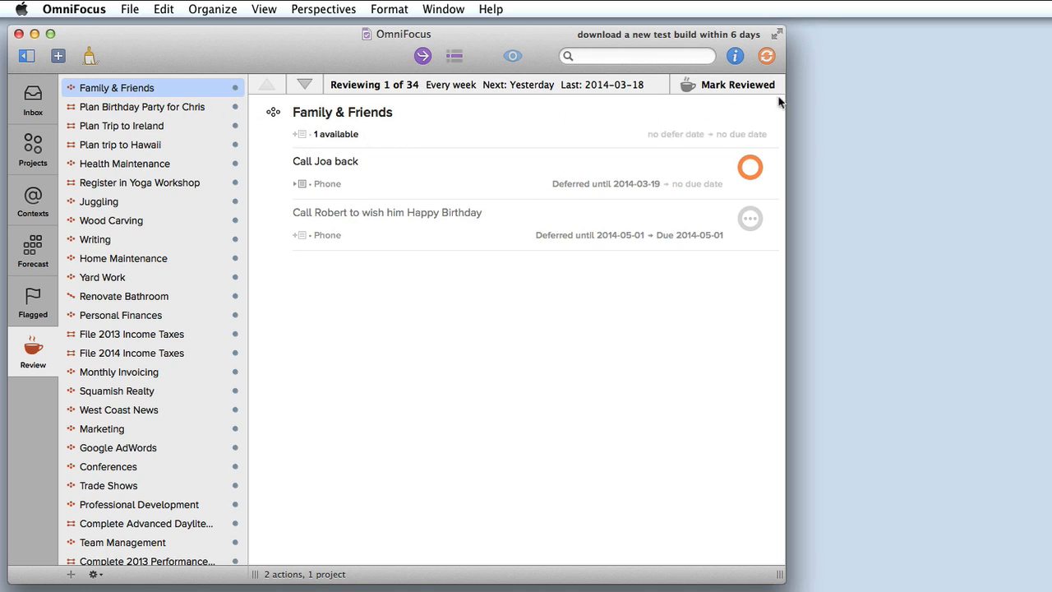
pyautogui.click(737, 84)
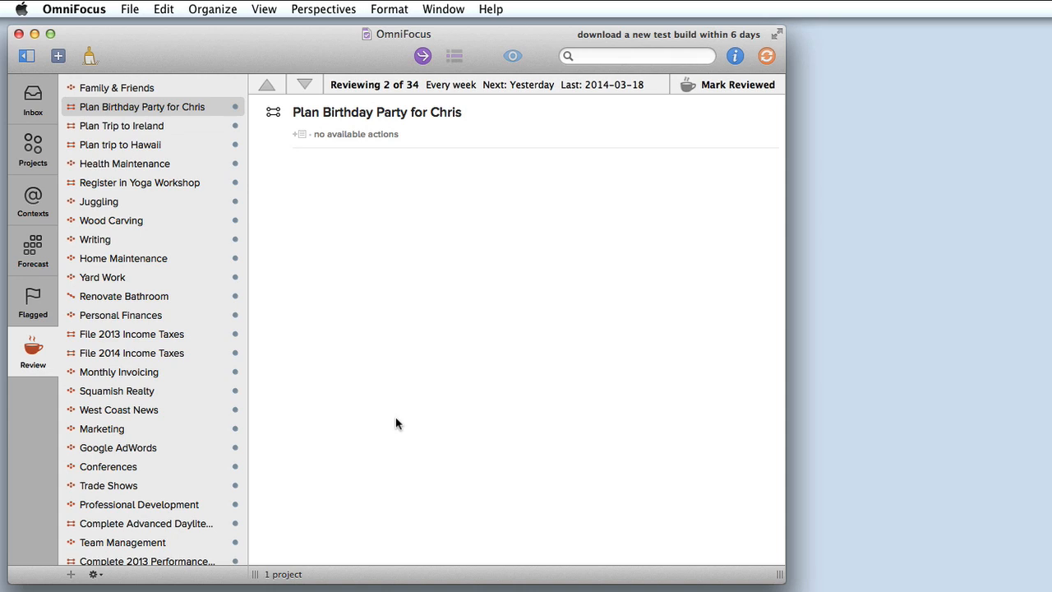
pyautogui.moveTo(352, 167)
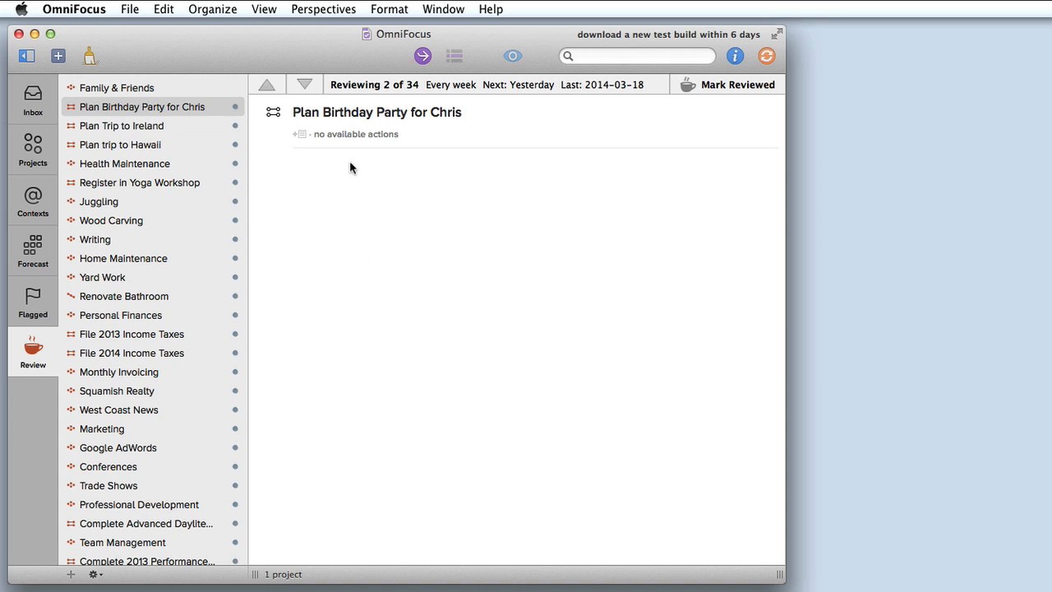
# Step: Choose Important from the Perspectives menu, then bring the menu up again
pyautogui.click(322, 10)
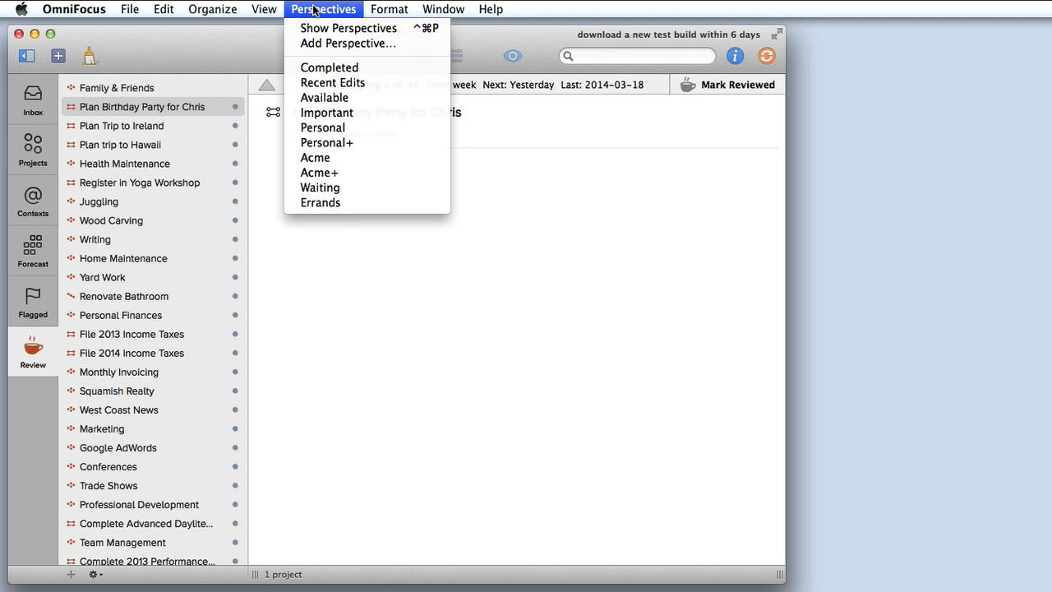
pyautogui.moveTo(312, 101)
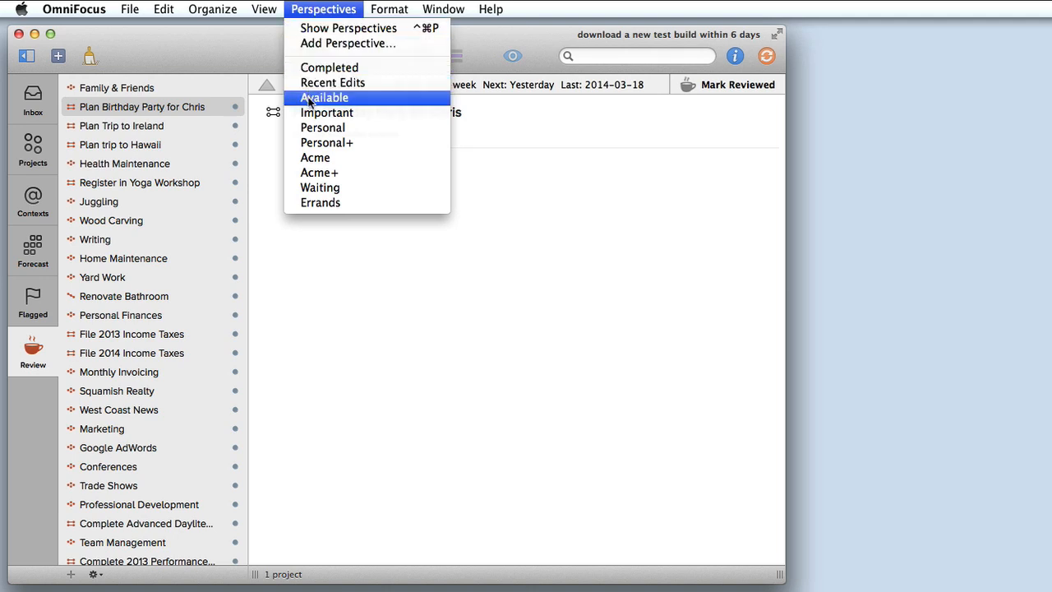
pyautogui.click(324, 97)
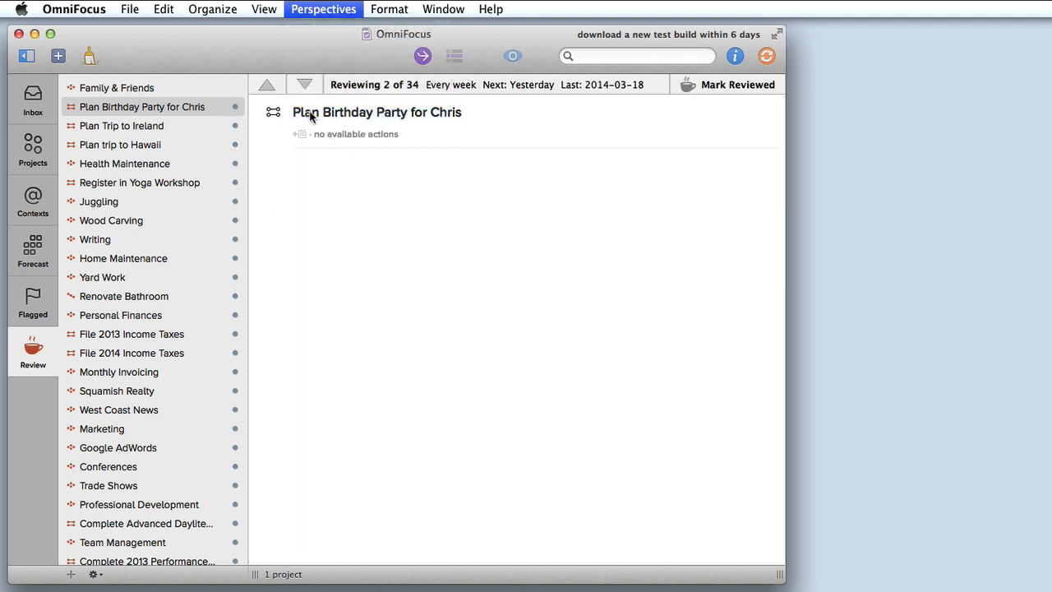
pyautogui.click(33, 396)
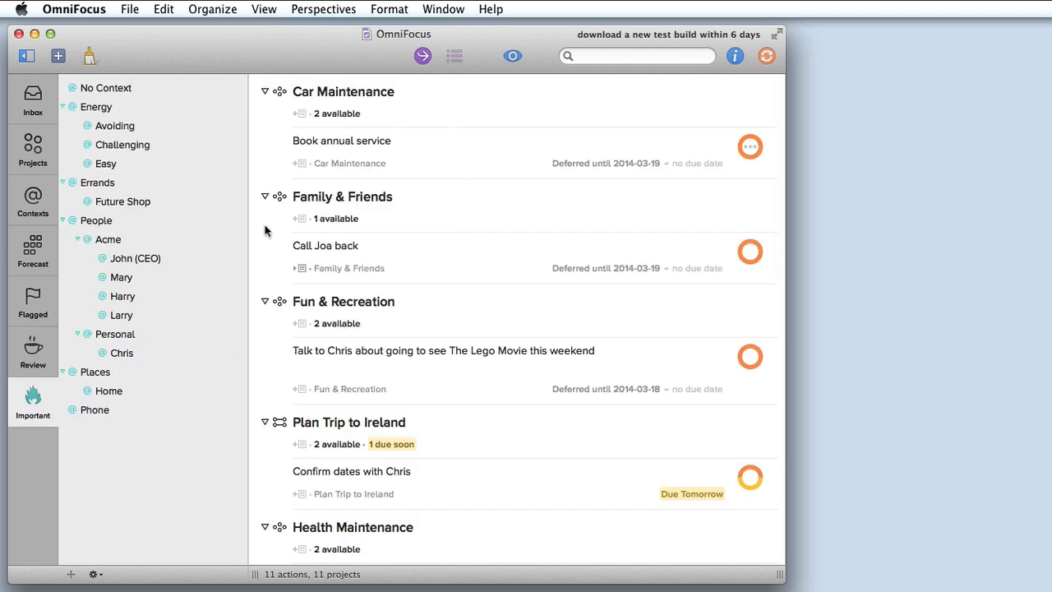
pyautogui.moveTo(33, 419)
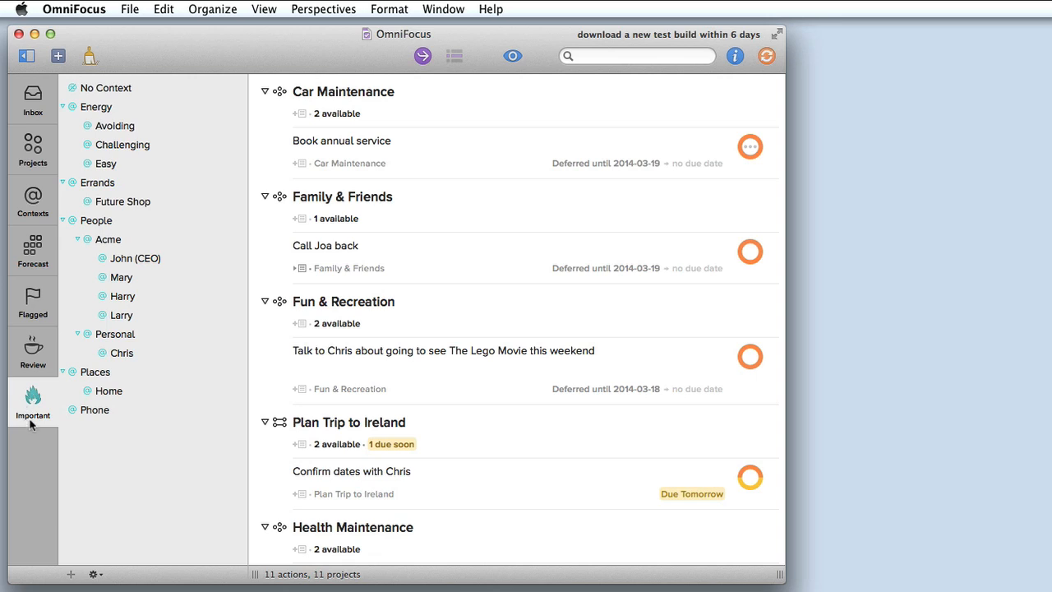
pyautogui.moveTo(32, 428)
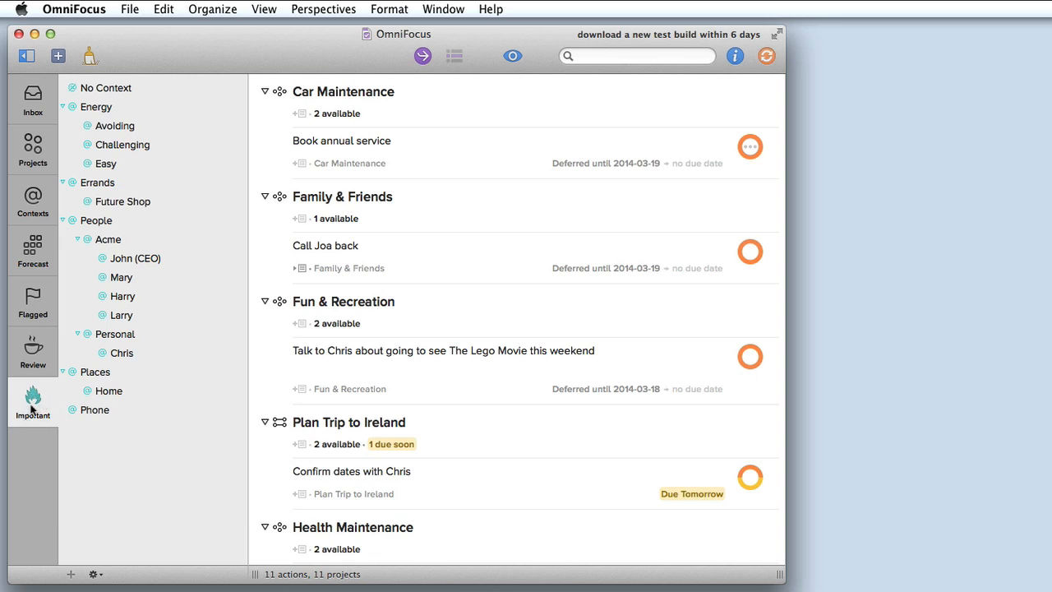
pyautogui.moveTo(323, 18)
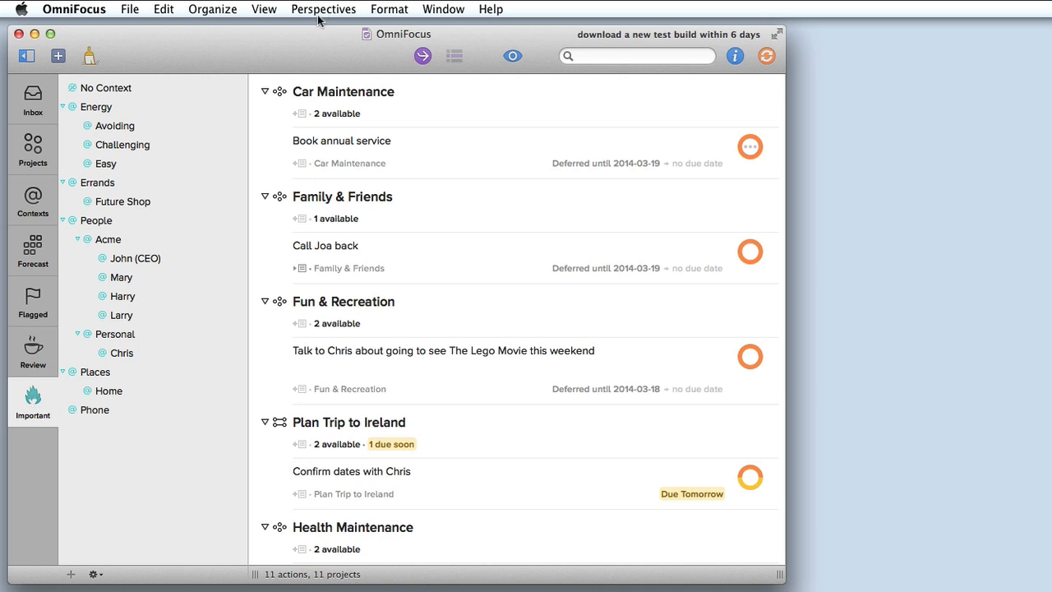
pyautogui.click(321, 10)
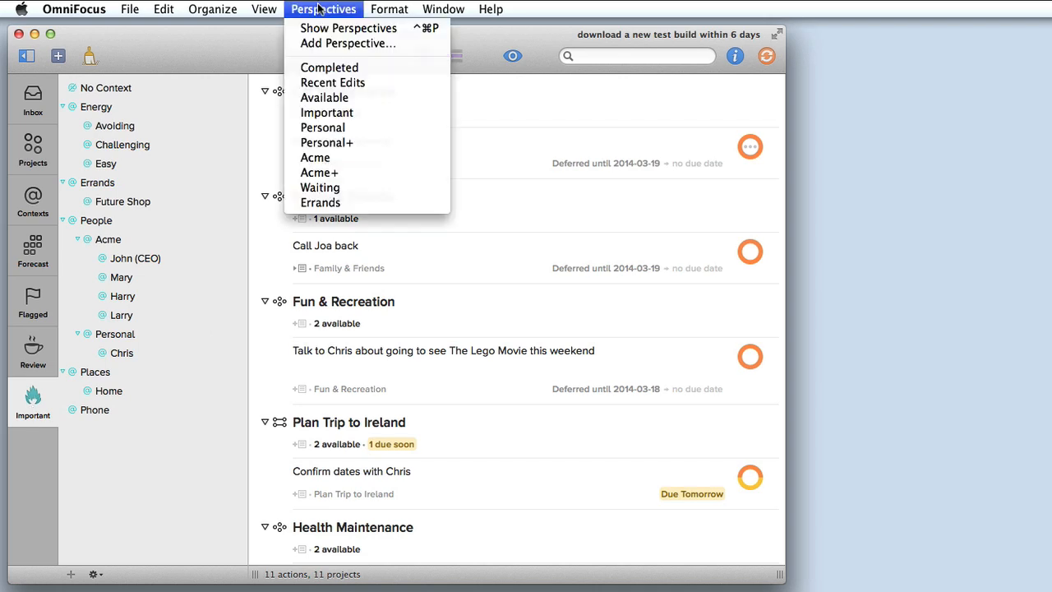
# Step: Star the Waiting and Available perspectives in the Perspectives window so they join the sidebar
pyautogui.click(352, 28)
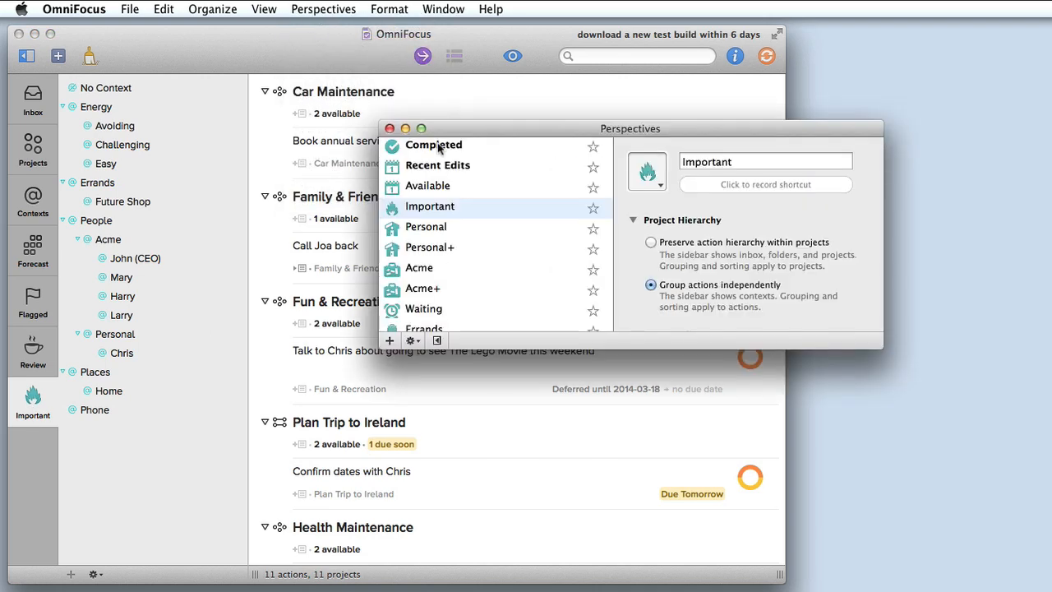
pyautogui.moveTo(599, 265)
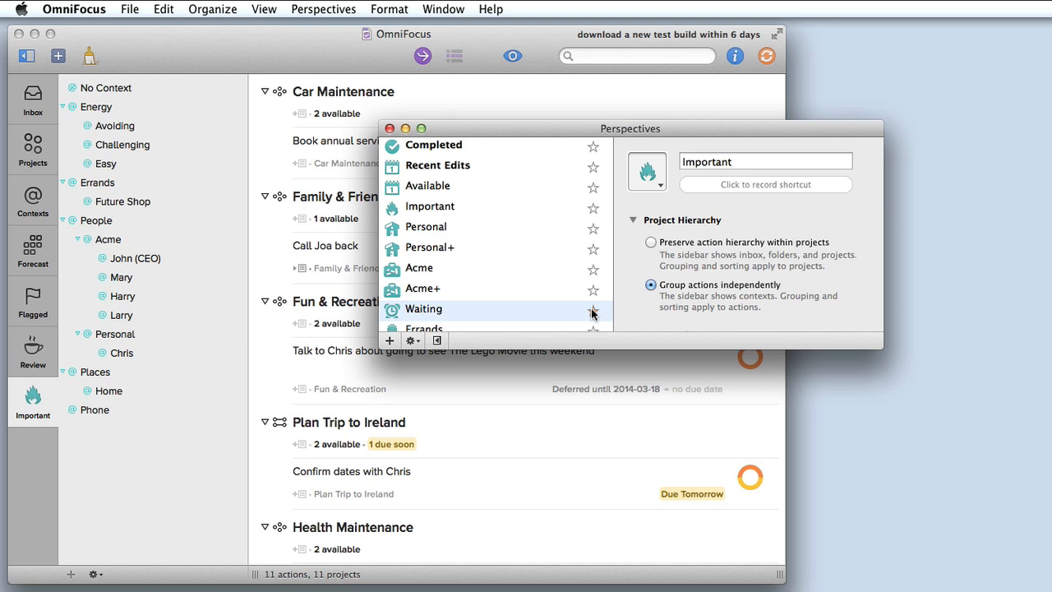
pyautogui.click(428, 184)
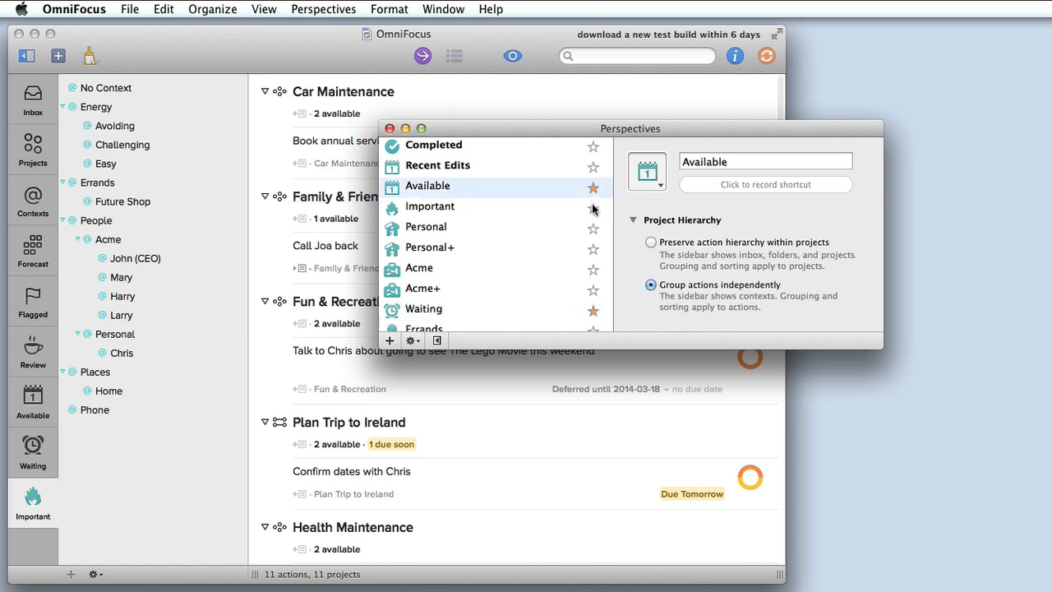
pyautogui.click(431, 207)
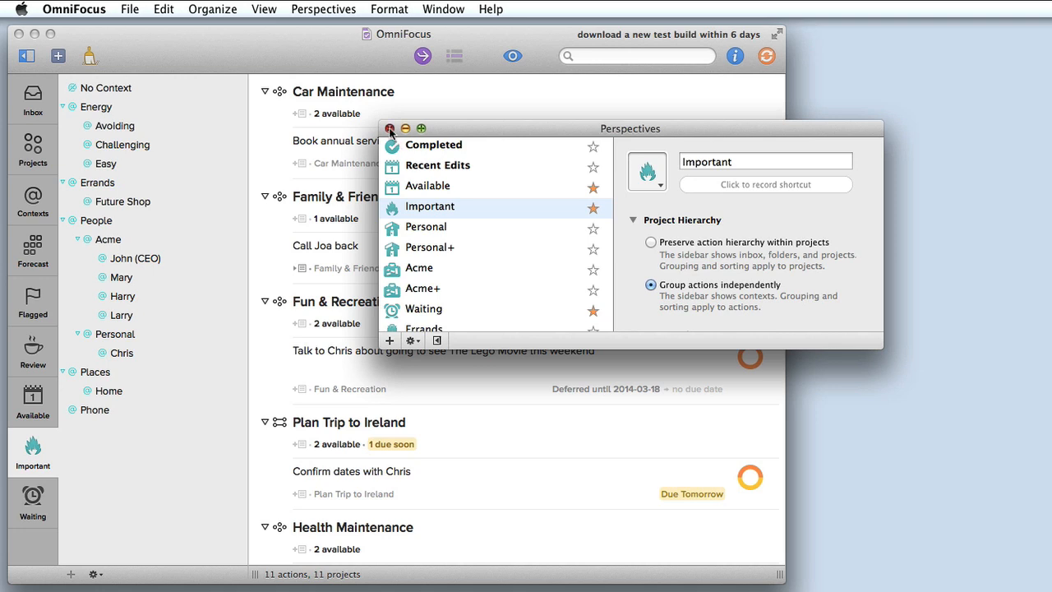
pyautogui.click(391, 128)
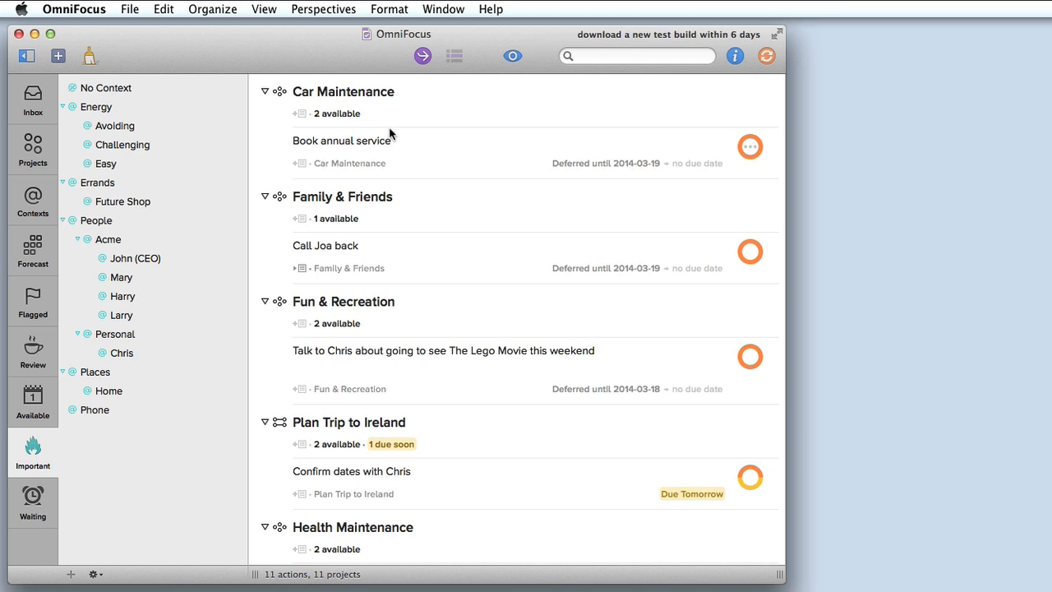
# Step: Use Quick Open with 'ire' to jump to the Plan Trip to Ireland project
pyautogui.click(131, 10)
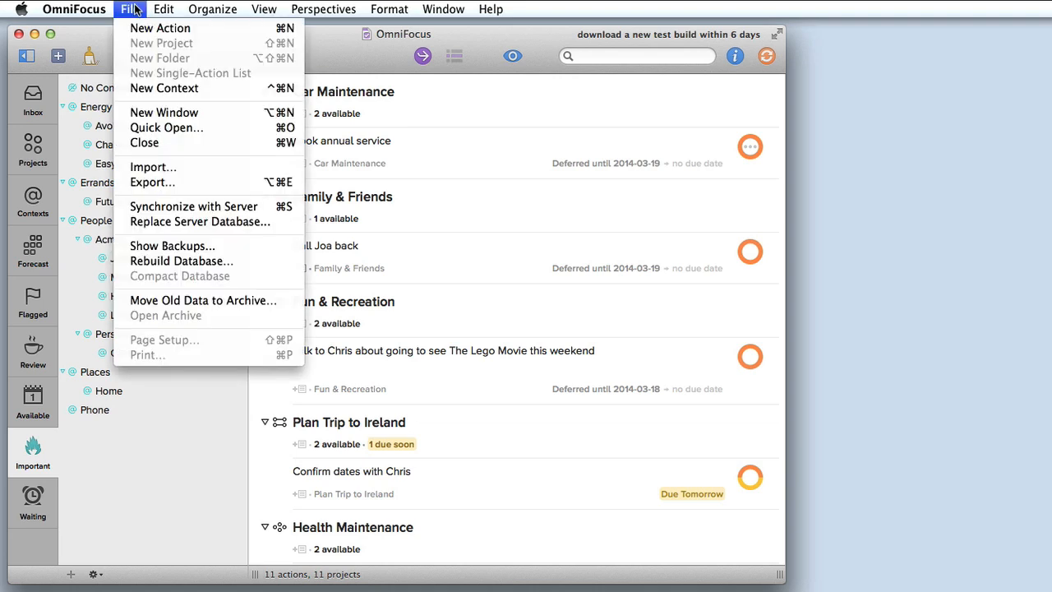
pyautogui.moveTo(166, 129)
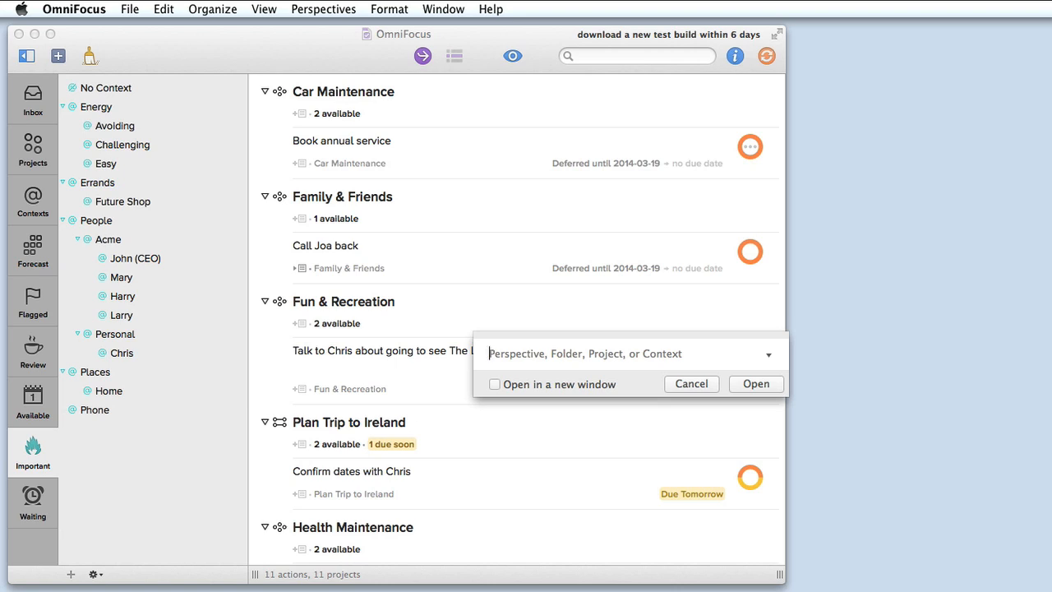
pyautogui.write('ire')
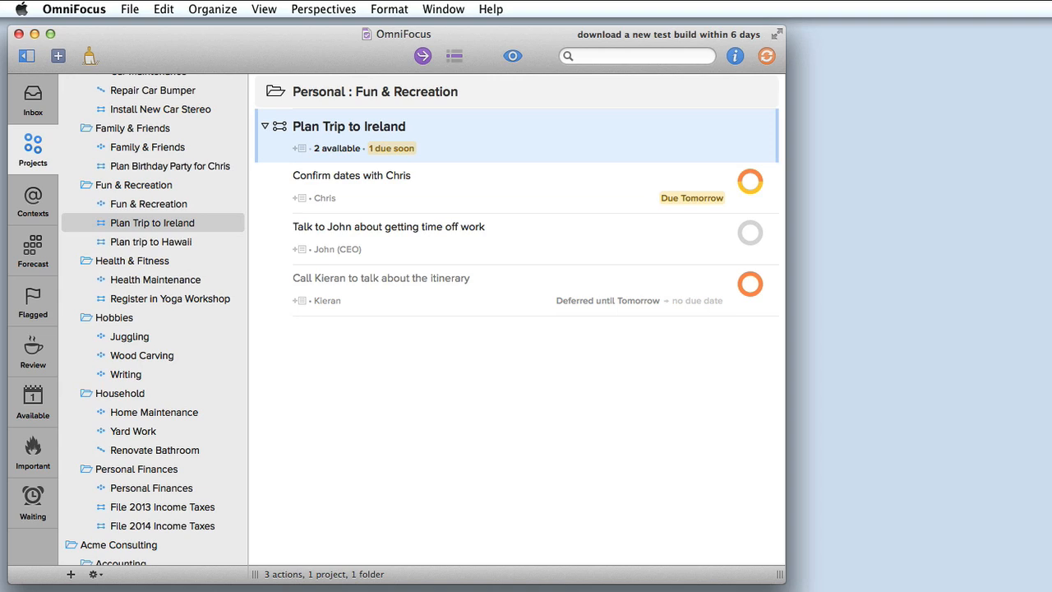
pyautogui.moveTo(553, 401)
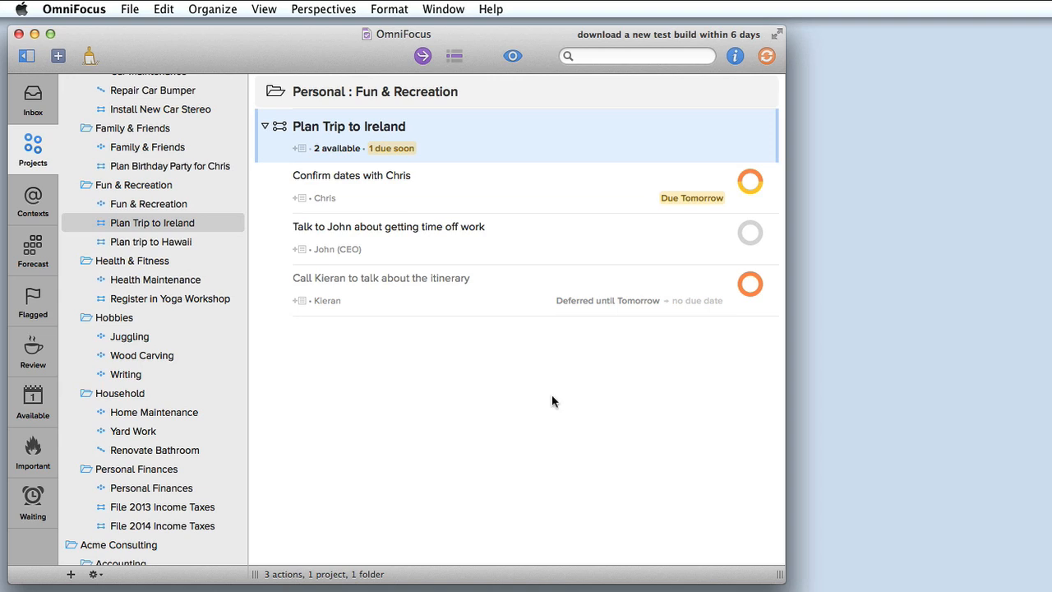